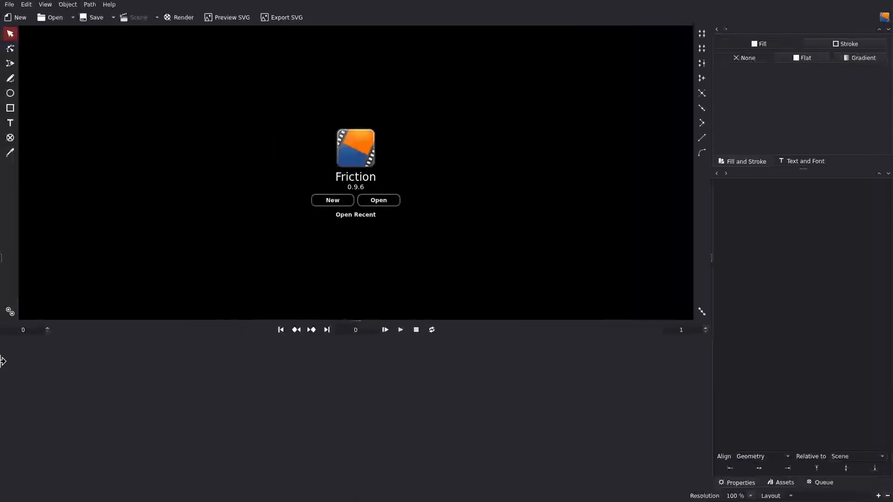
Step: Start a new 1920×1080 scene at 30 fps and set its end frame to 150
click(332, 200)
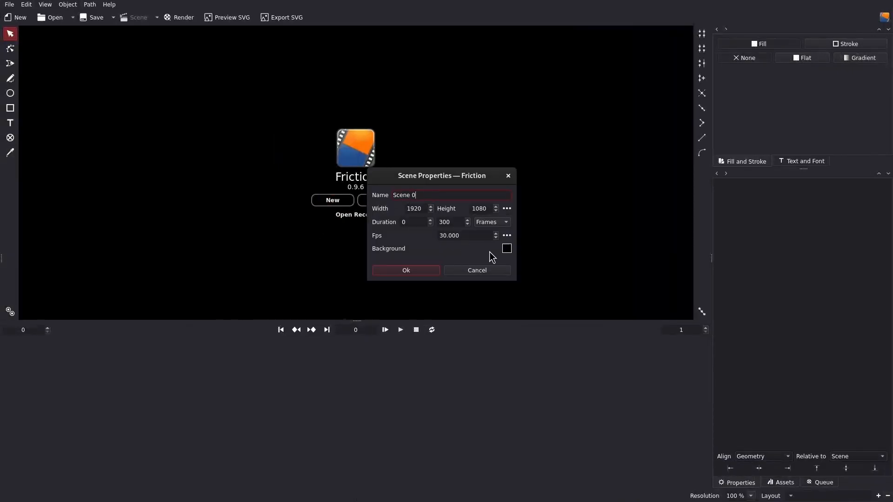
click(506, 249)
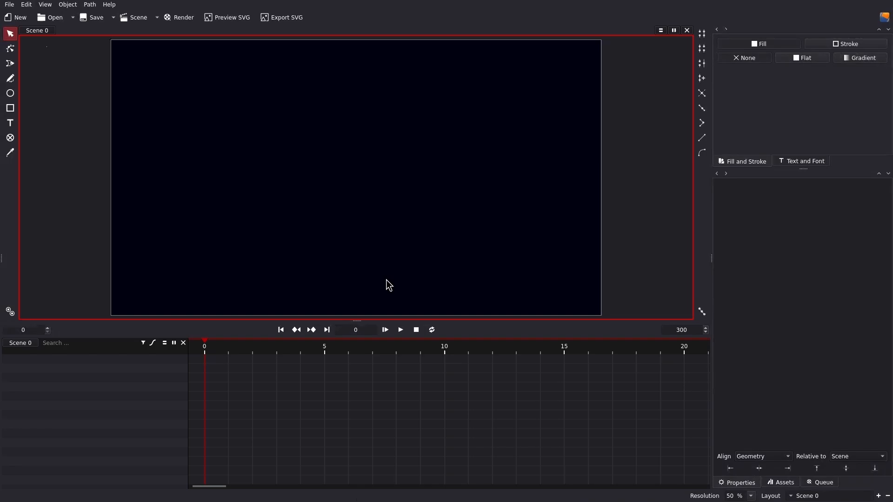
mouse_move(698, 354)
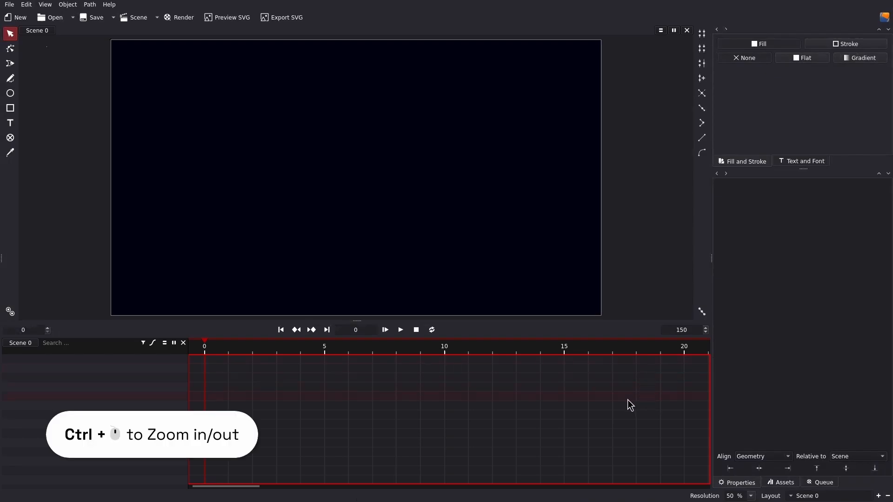
scroll(down, 3)
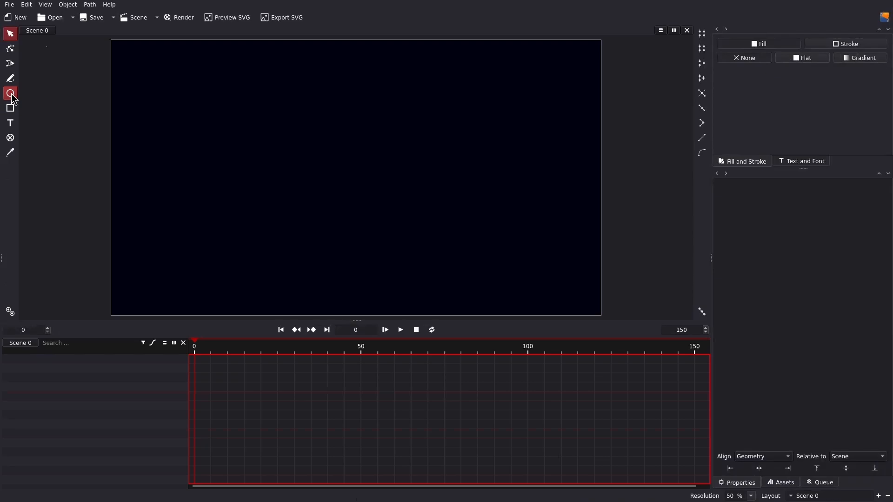
Step: Draw a large centered circle with a flat black fill and no stroke
click(9, 93)
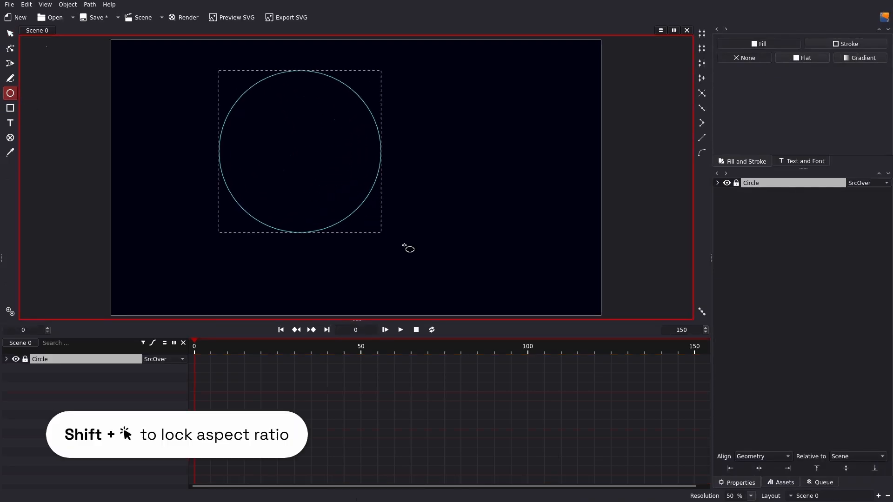
click(846, 44)
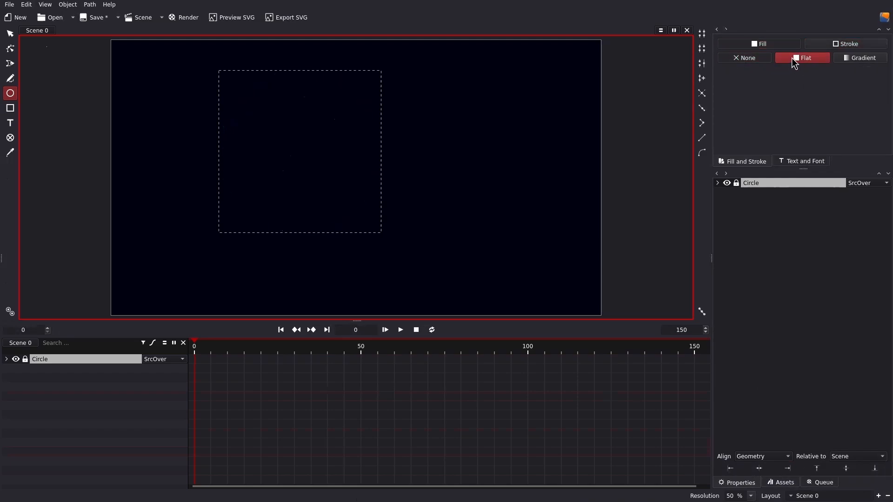
click(804, 57)
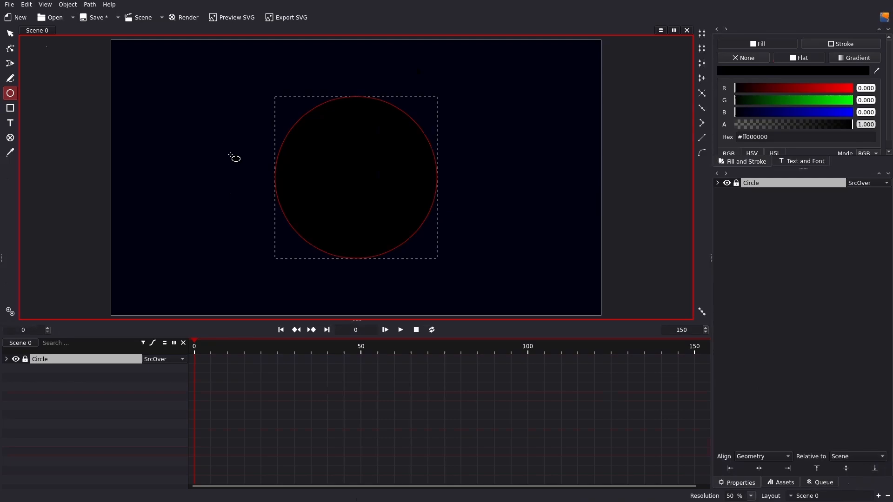
click(9, 34)
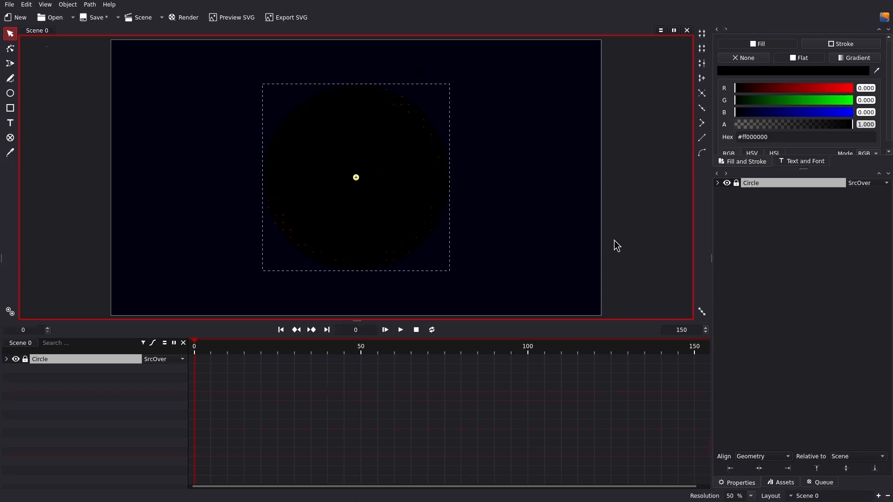
mouse_move(66, 367)
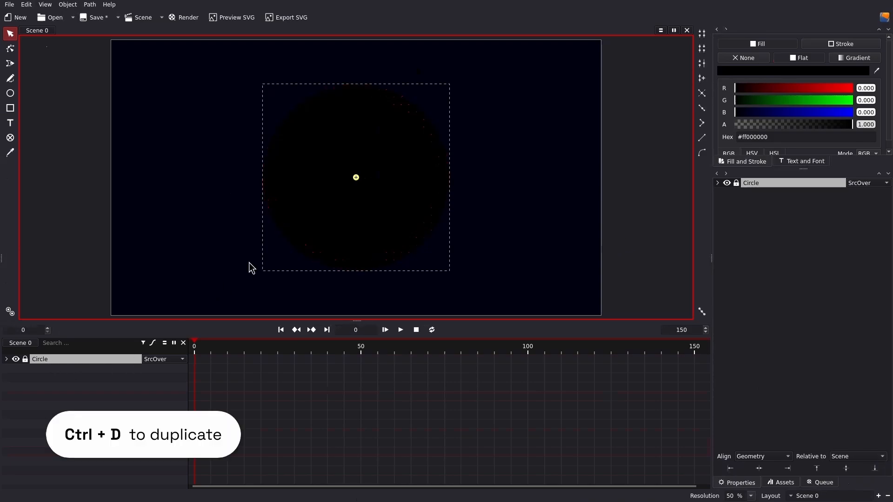
Step: Duplicate the circle (Ctrl+D), colour the copy #005fe7, blur it and place it behind
key(ctrl+d)
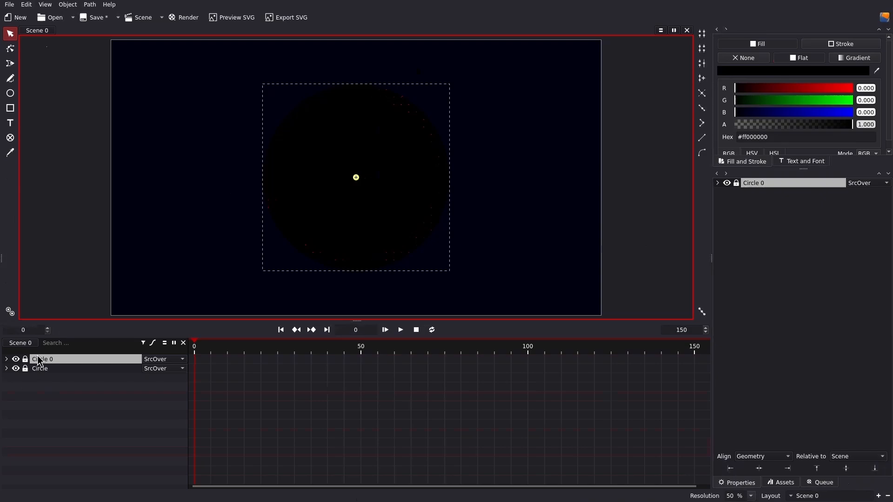
mouse_move(803, 103)
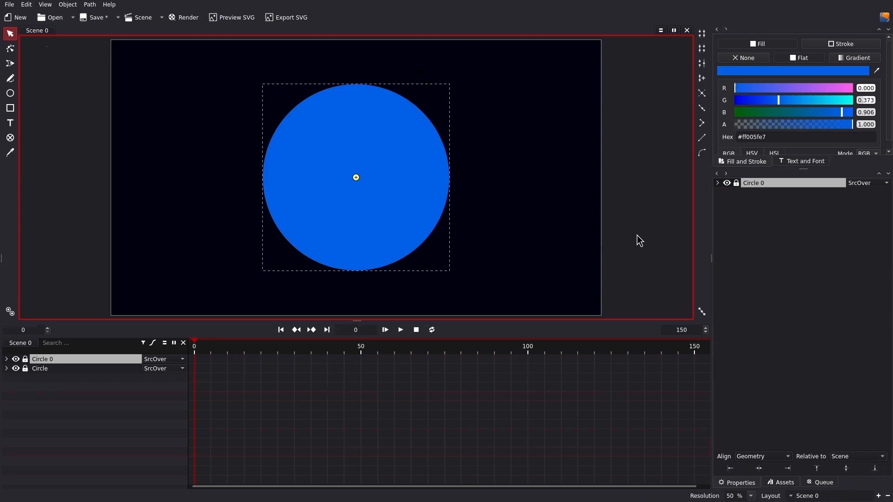
mouse_move(757, 192)
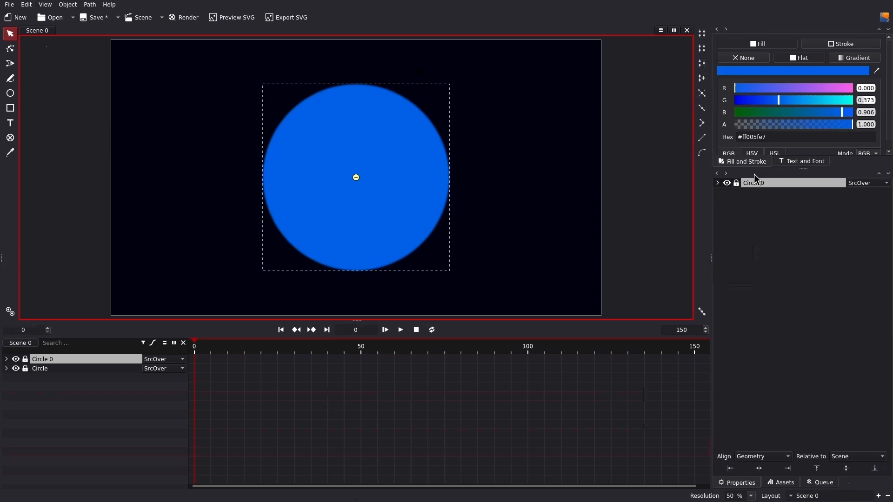
click(717, 184)
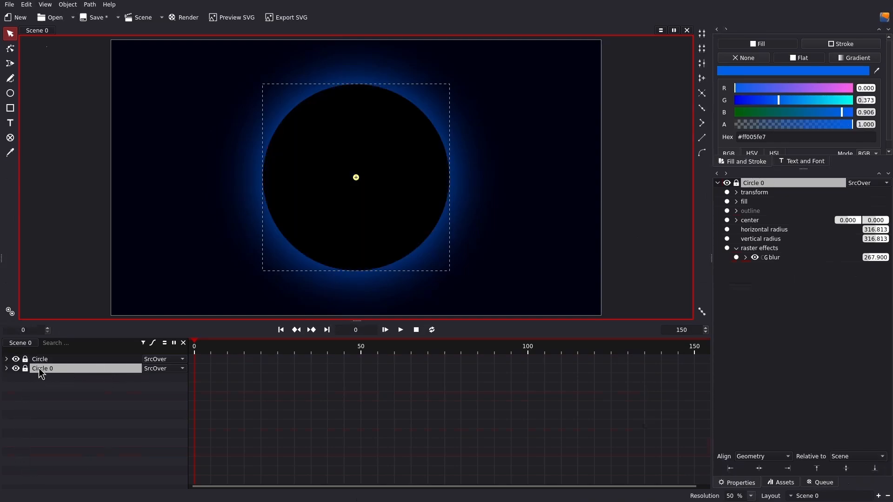
click(40, 359)
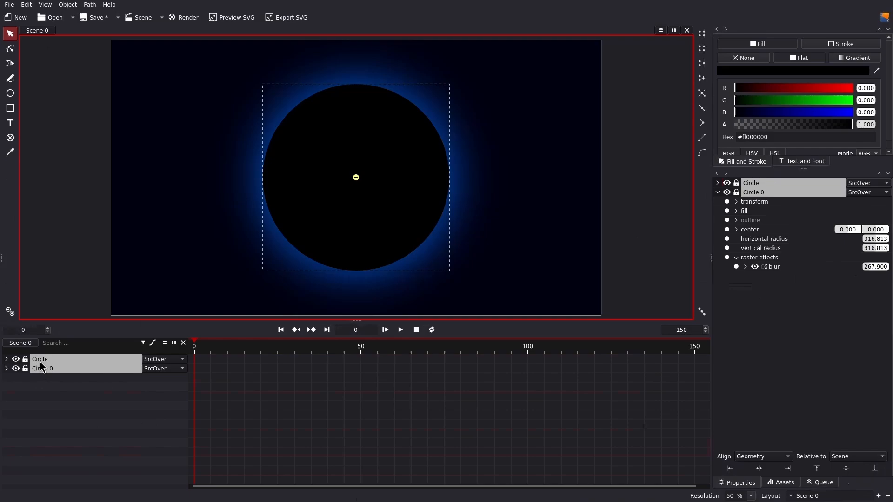
Step: Group the two circles (Ctrl+G) and promote the group to a layer
right_click(39, 359)
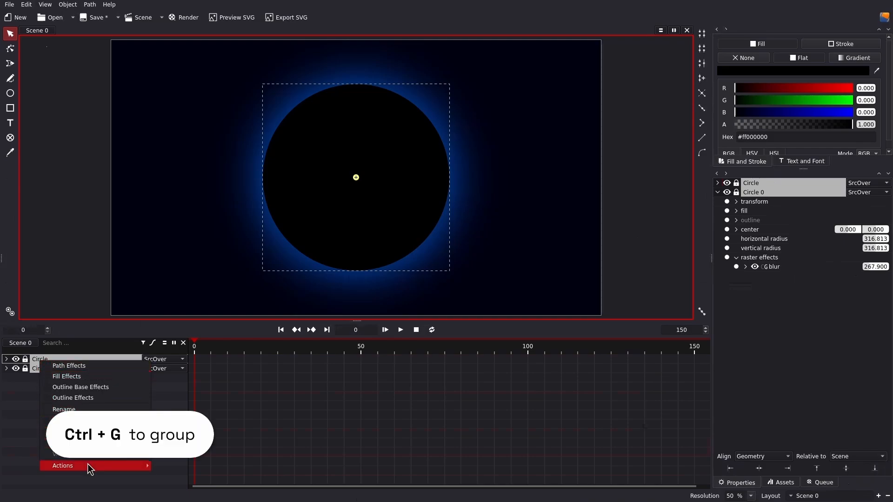
key(ctrl+g)
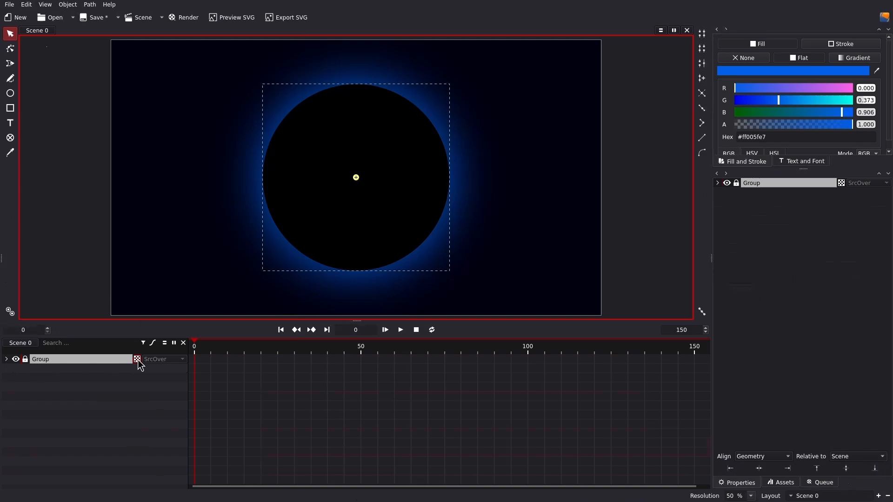
click(7, 359)
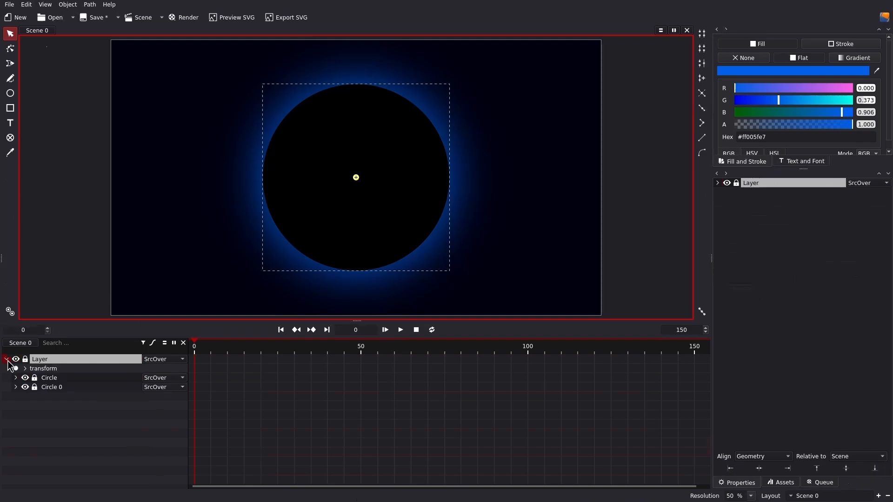
Step: Set the black circle's blend mode to DstIn so it masks the blue one into a sphere
click(162, 378)
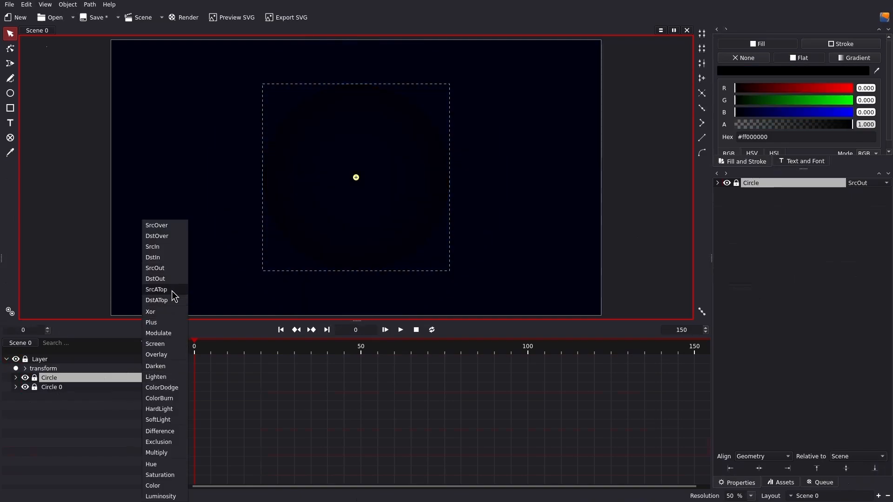
click(151, 256)
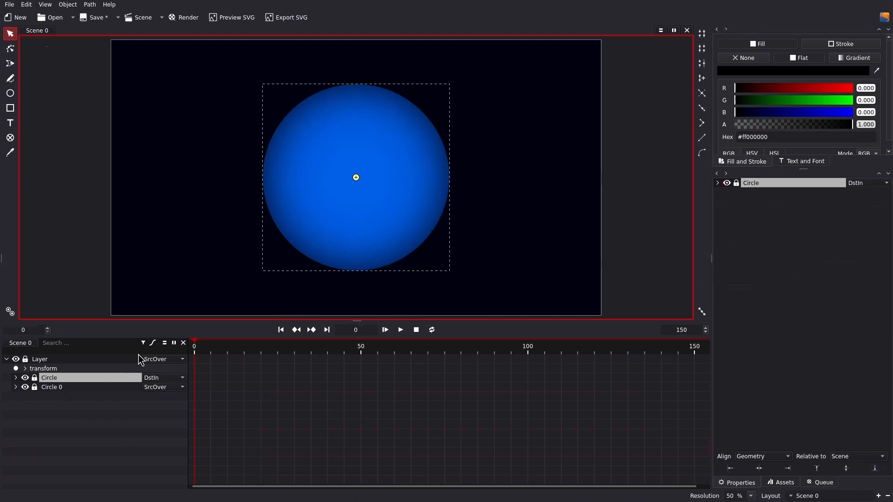
mouse_move(148, 415)
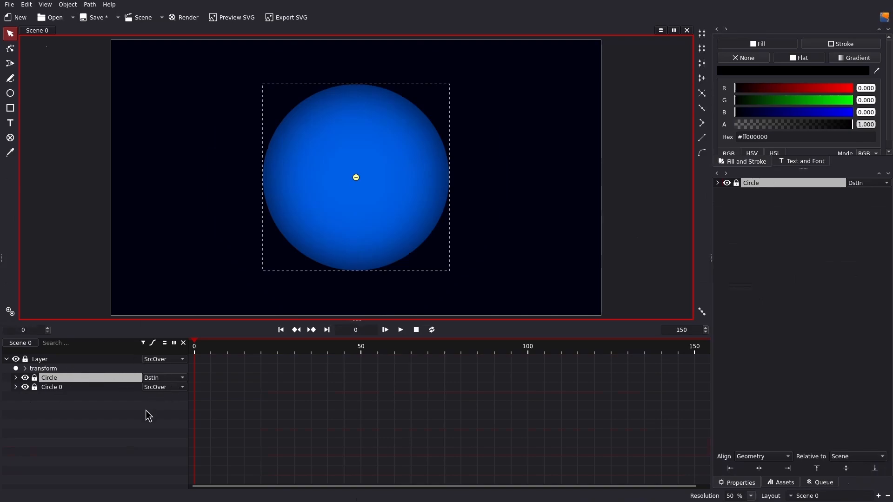
mouse_move(51, 390)
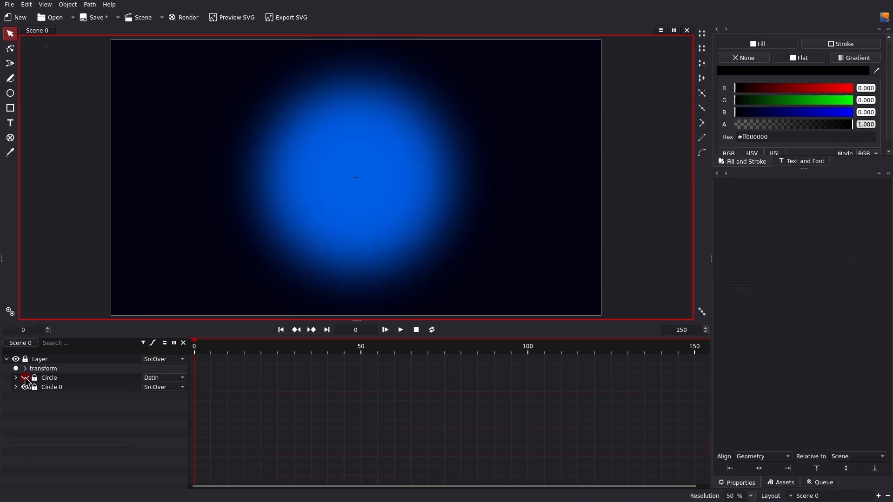
click(16, 377)
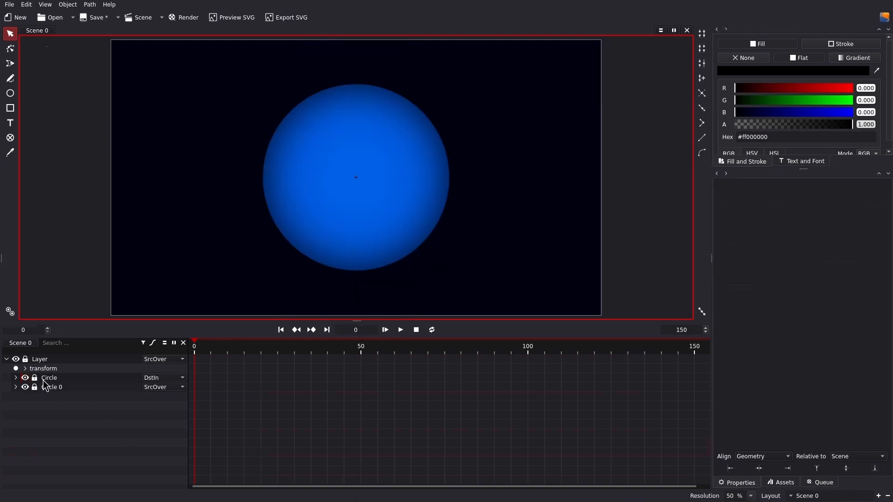
click(50, 378)
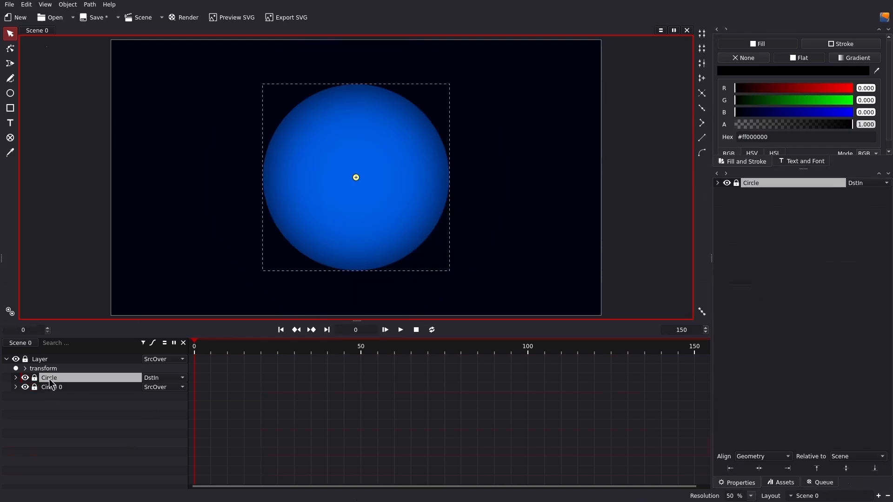
Step: Rename the masking circle 'clipmask' and the blue circle 'planet', showing its transform
double_click(50, 378)
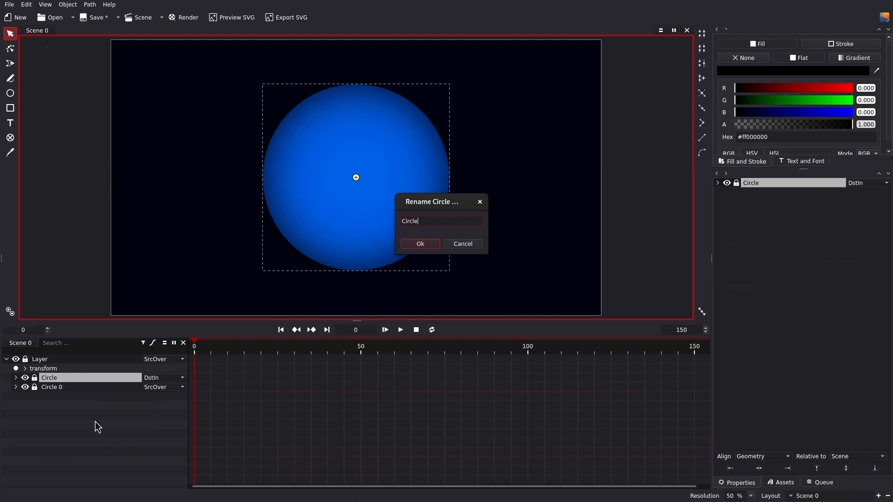
right_click(48, 386)
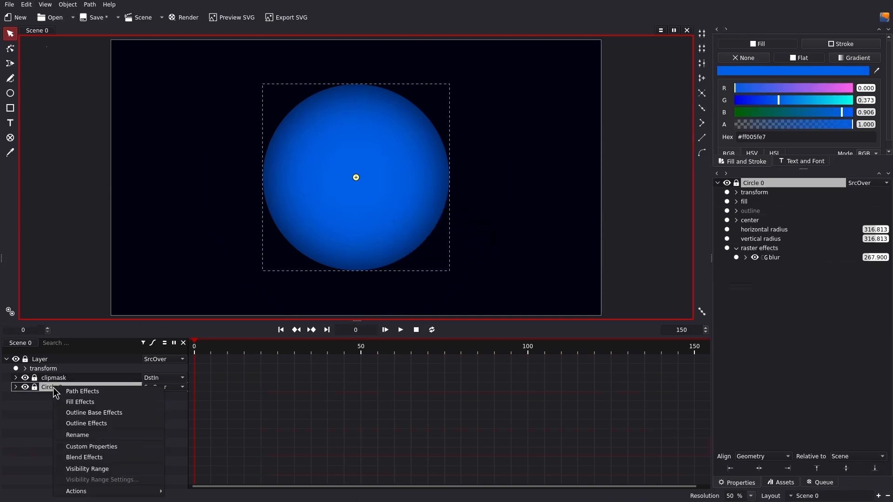
click(78, 434)
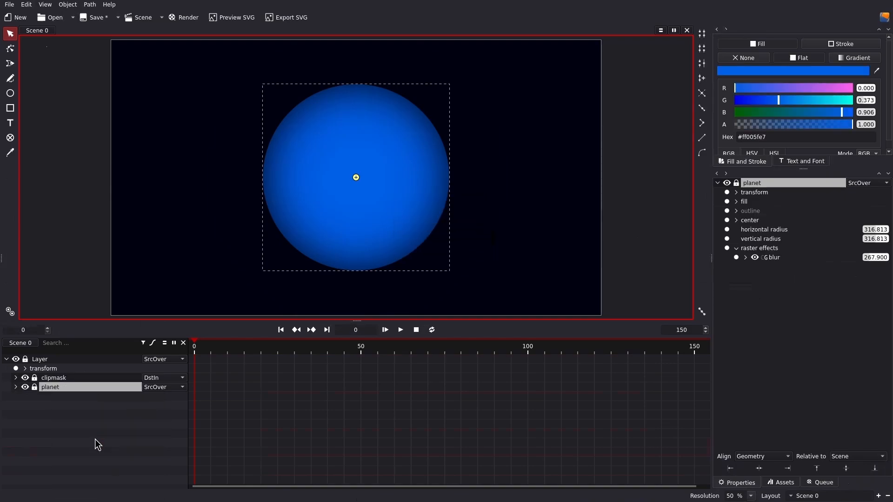
mouse_move(355, 182)
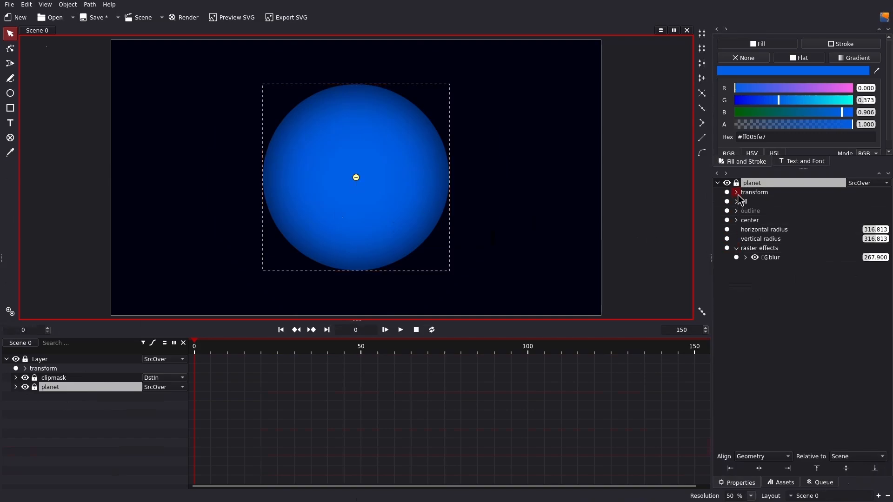
click(736, 192)
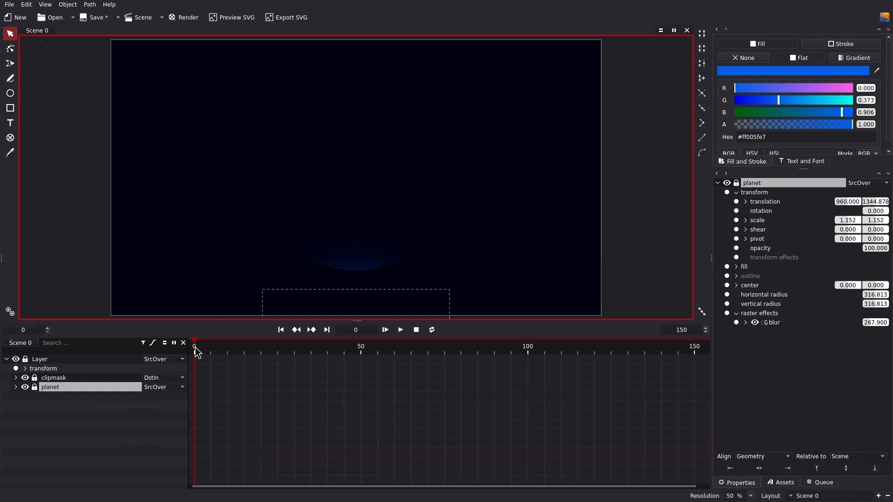
Step: Keyframe planet translation at frame 0, then raise it into view at frame 100
click(736, 202)
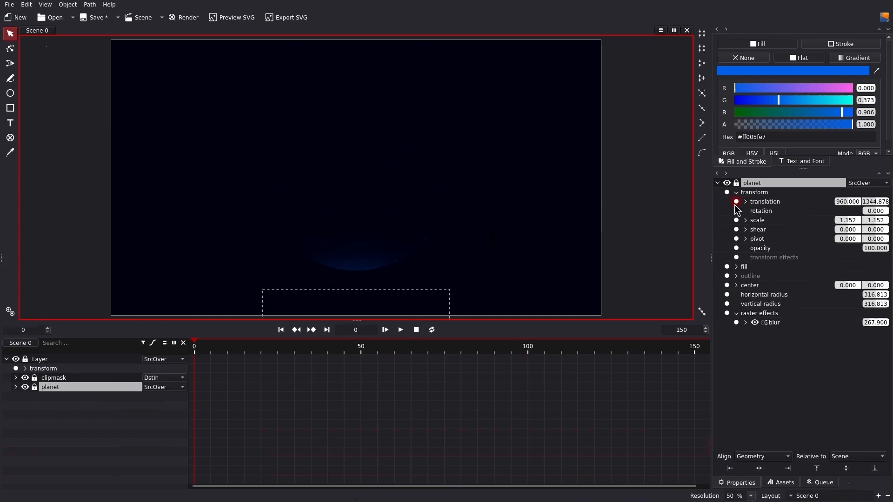
click(737, 202)
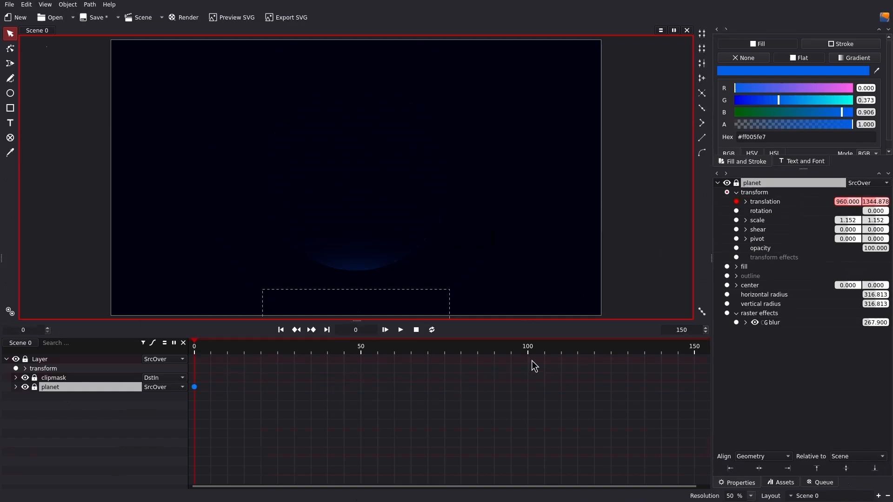
mouse_move(532, 350)
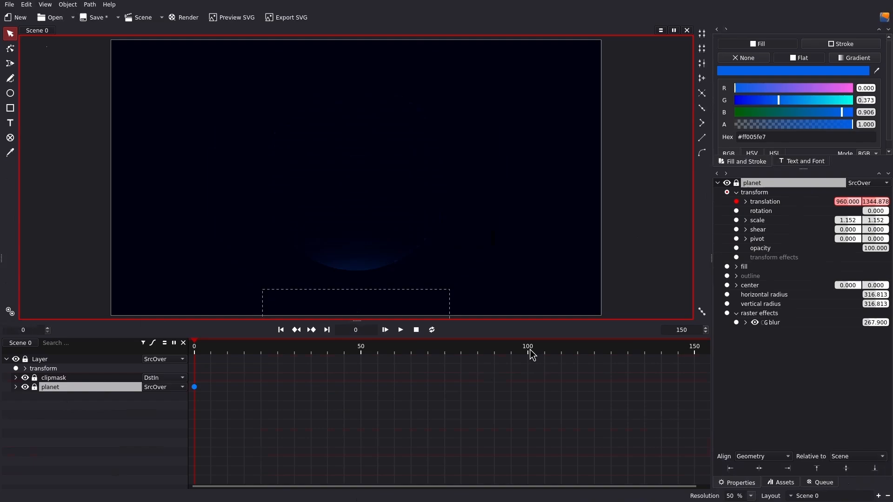
click(526, 351)
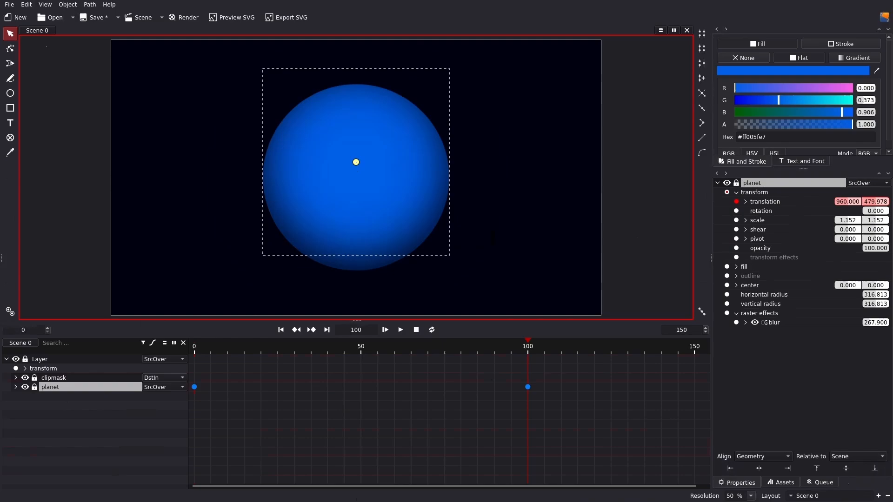
drag(357, 161, 356, 103)
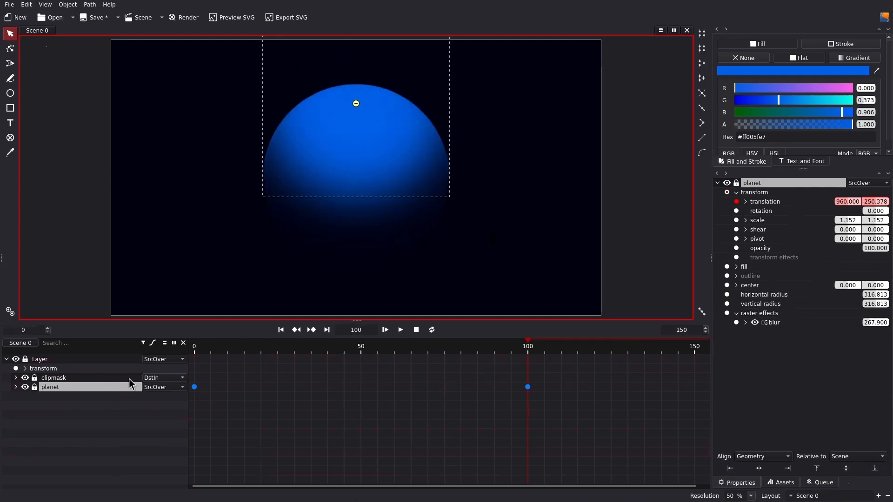
Step: Preview the planet's rise, then expand its translation x and y tracks in the timeline
key(space)
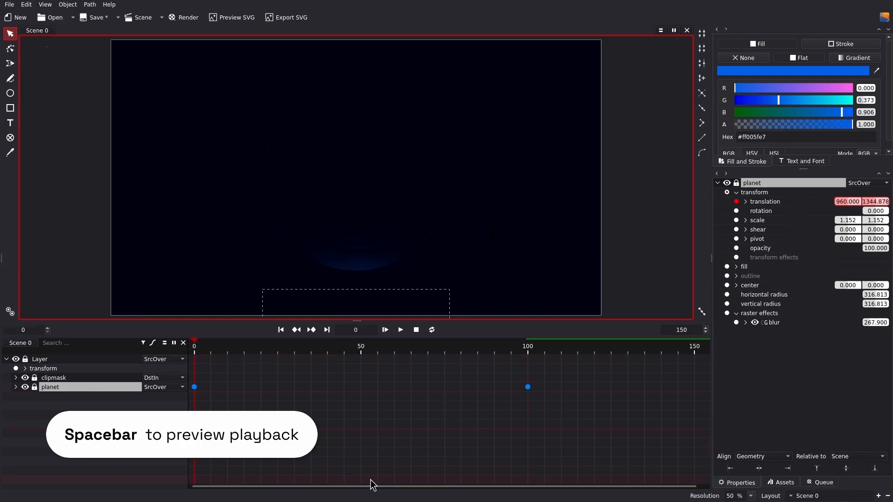
key(space)
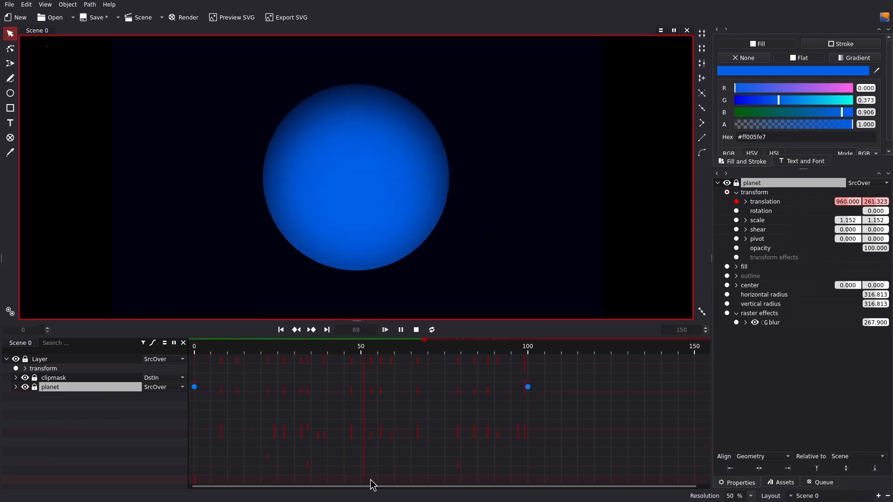
click(384, 329)
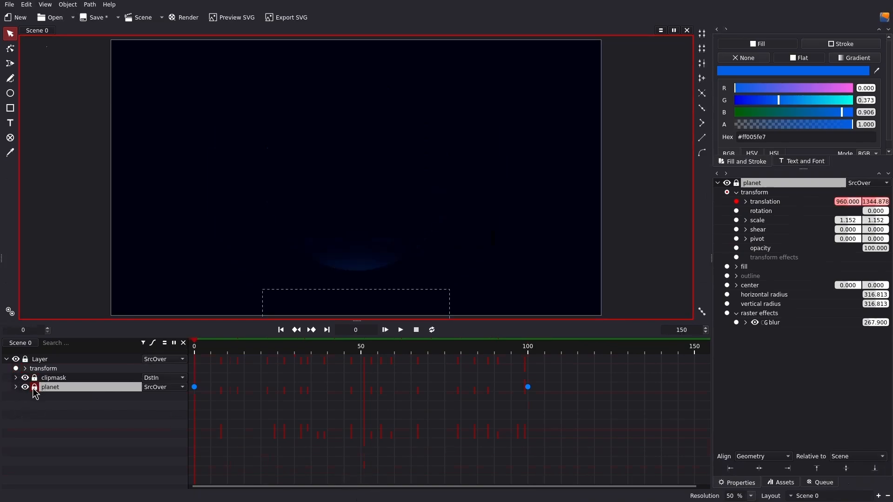
click(15, 387)
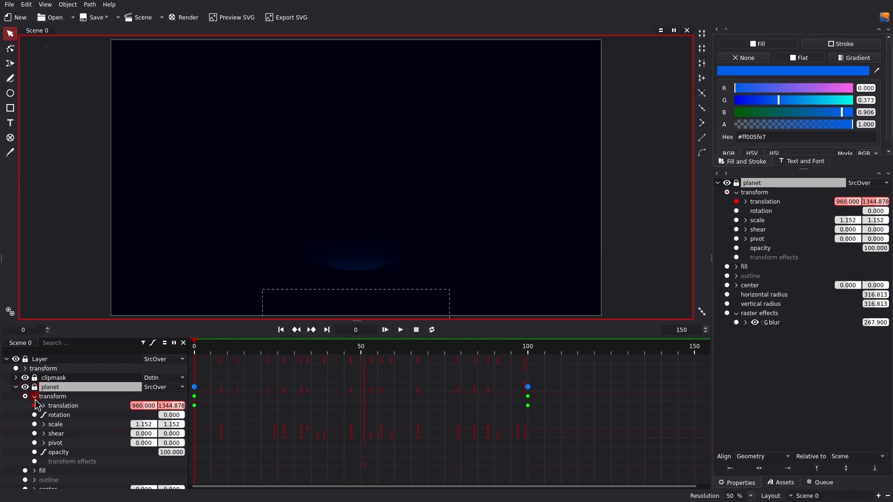
click(44, 405)
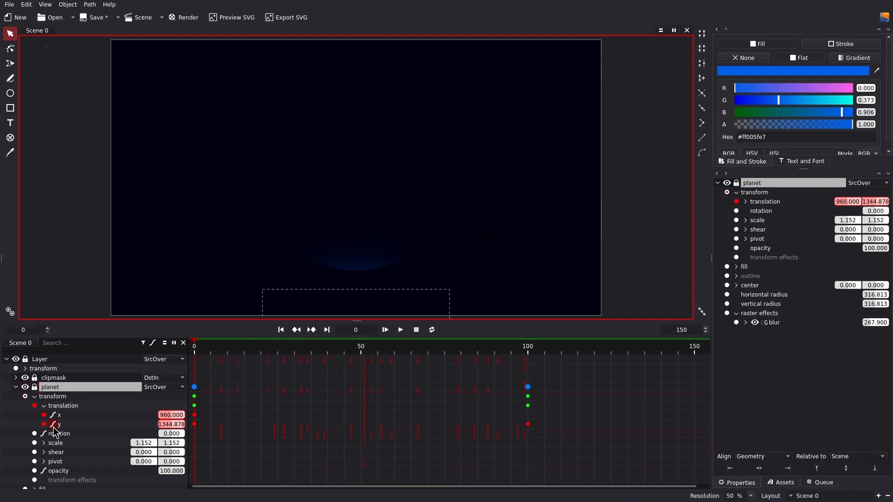
mouse_move(155, 352)
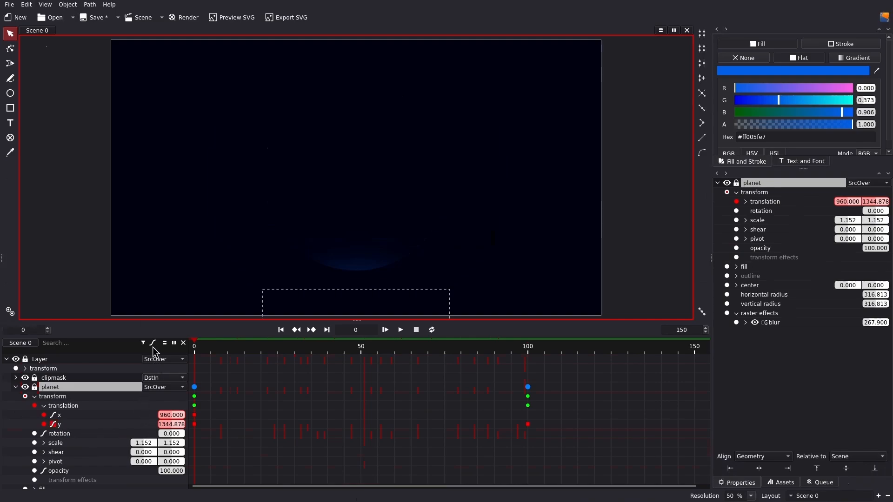
Step: Smooth the translation y keyframes into an ease-in-out S-curve and preview it
click(152, 344)
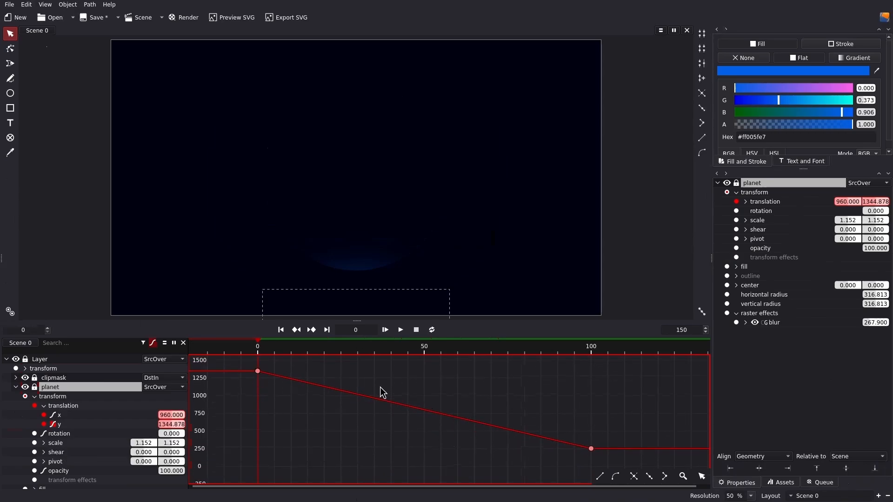
mouse_move(258, 379)
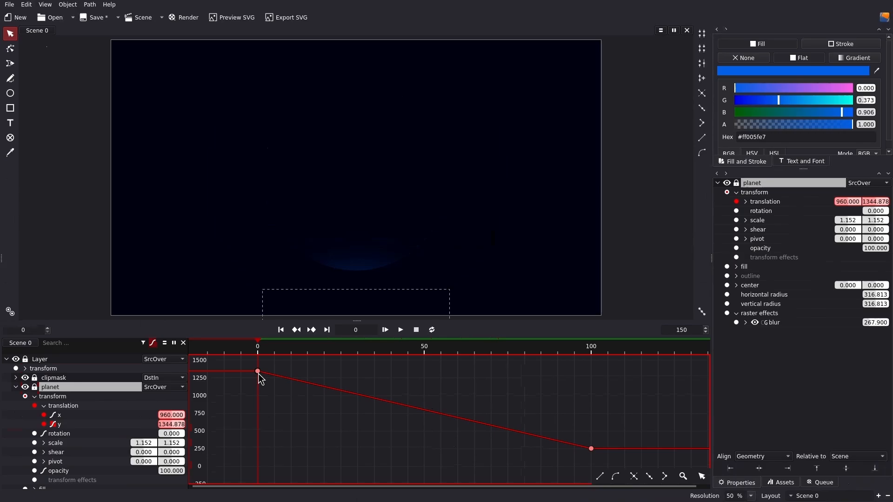
click(592, 448)
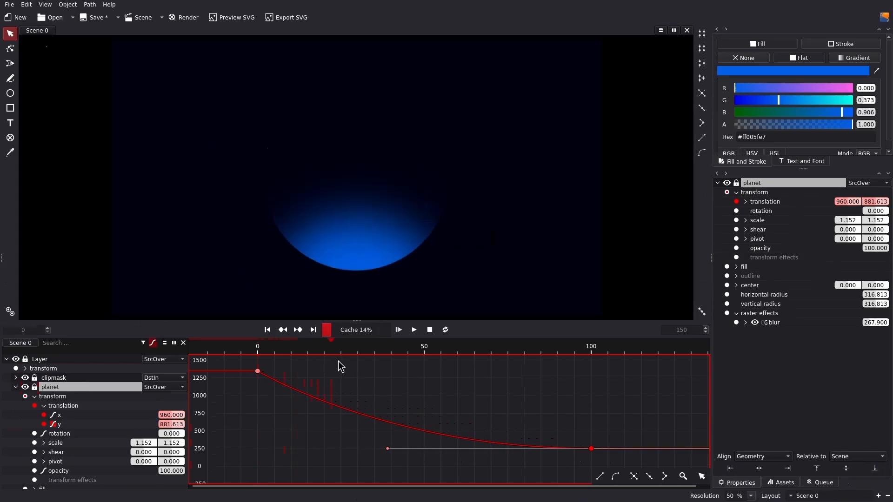
click(413, 330)
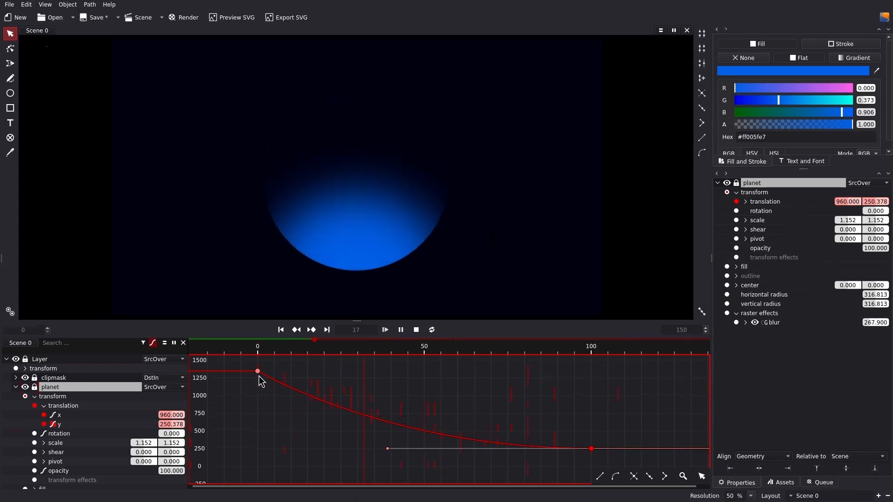
click(384, 329)
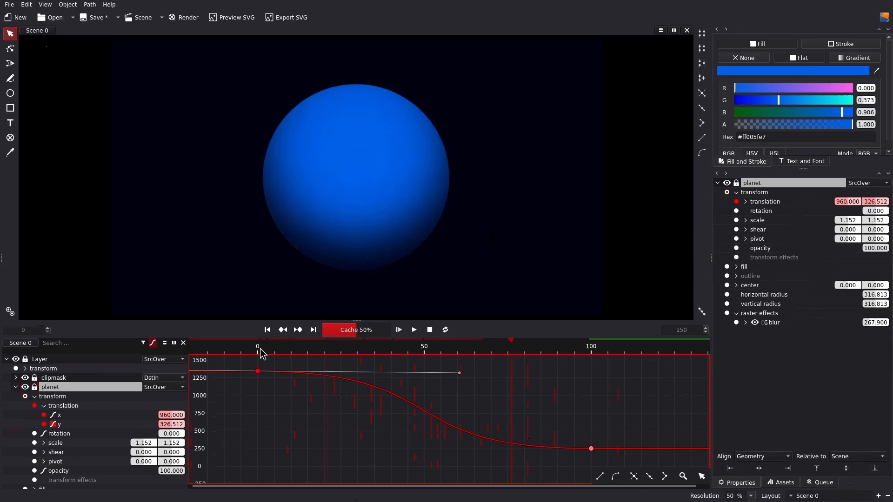
click(412, 329)
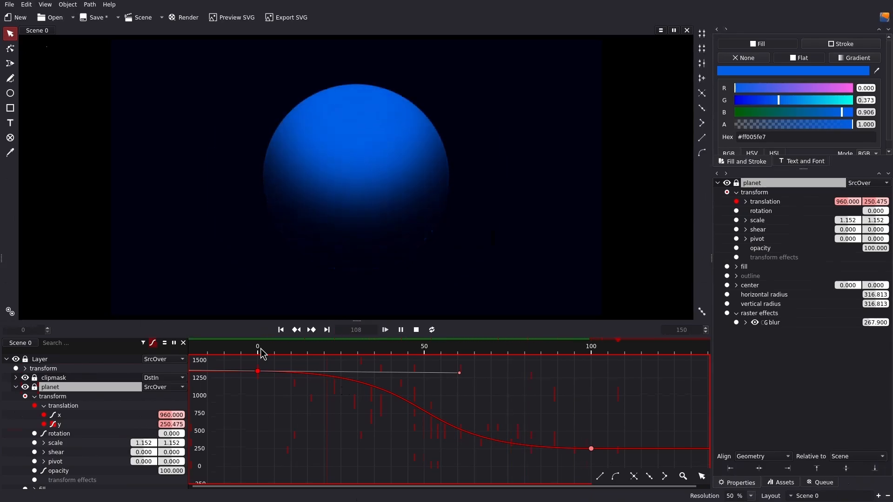
Step: Stop playback and add a text object reading 'PLANET BLUE'
click(257, 345)
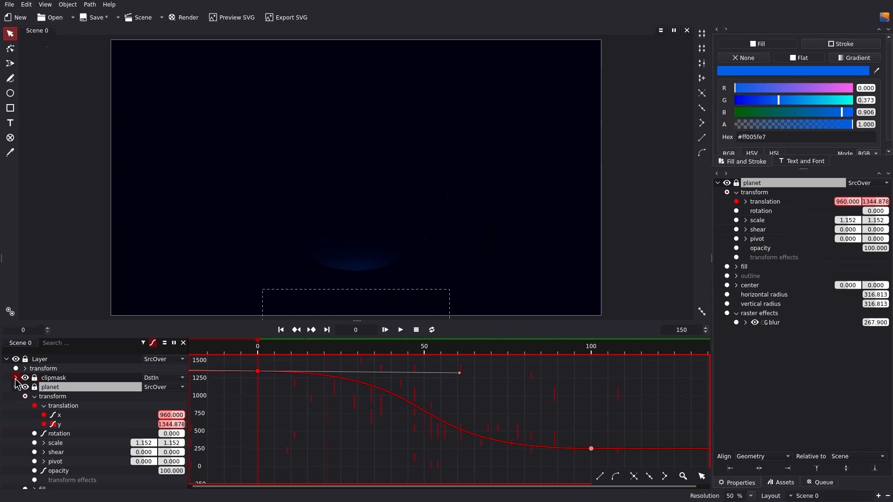
click(16, 387)
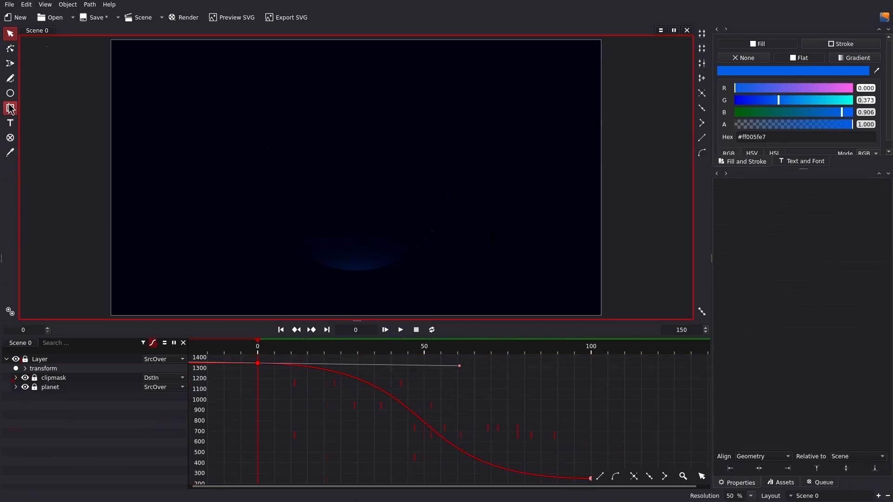
click(9, 123)
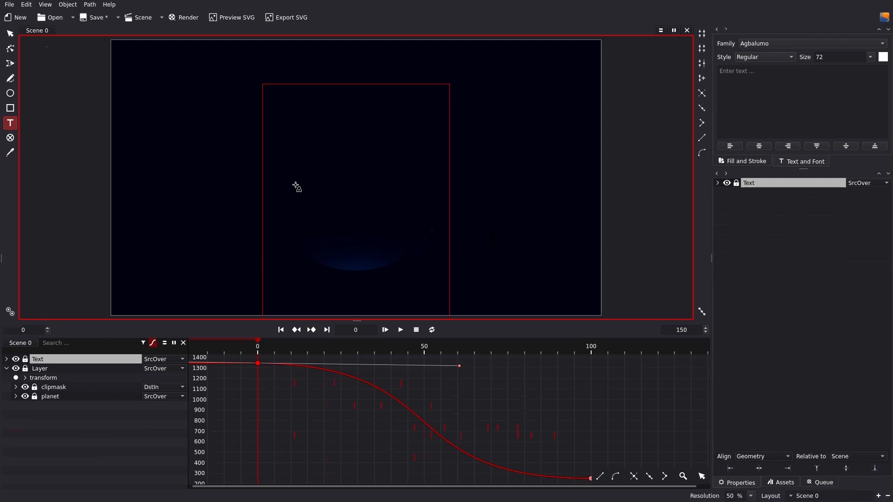
text(PLANET BLUE)
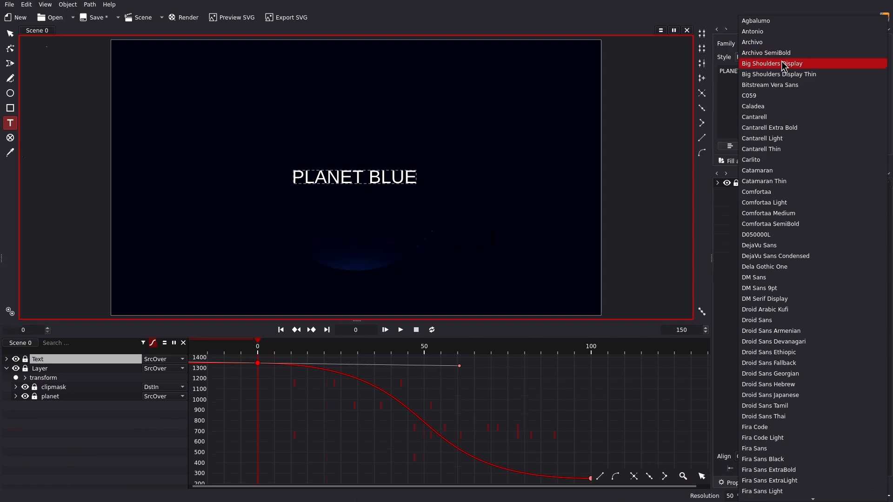
Step: Give the title bold Big Shoulders Display and center it horizontally, scaled up
click(772, 63)
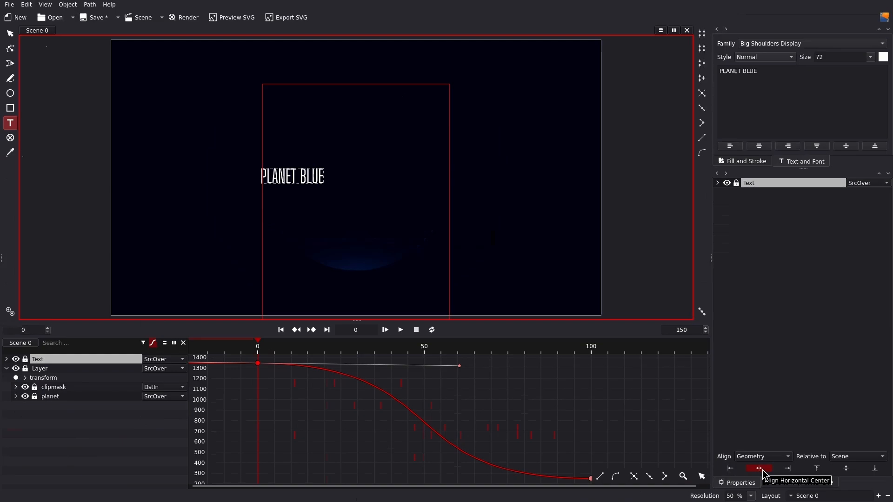
click(758, 468)
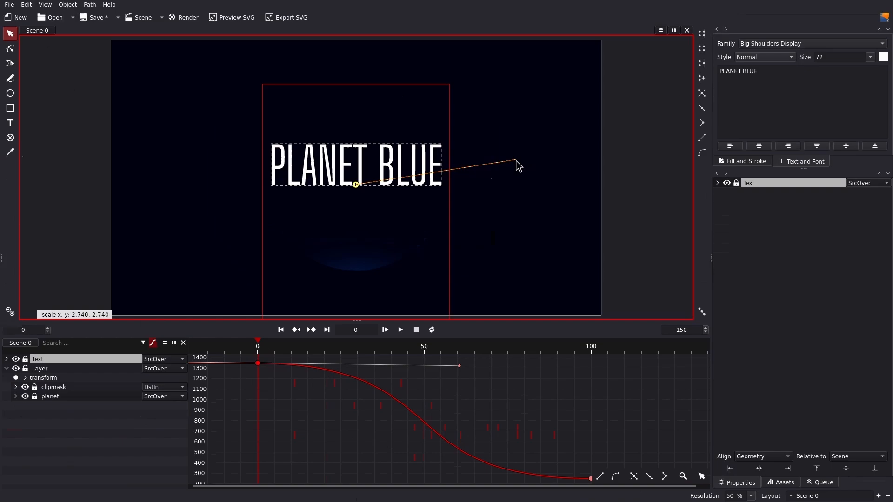
click(763, 57)
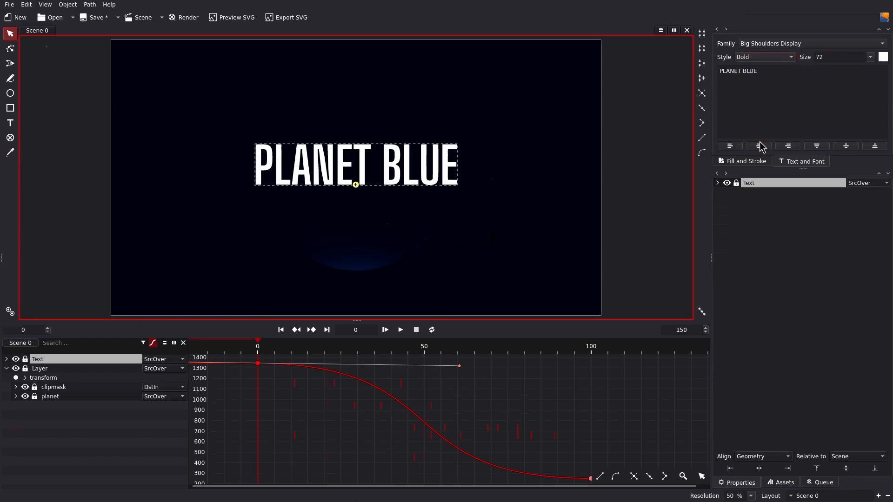
mouse_move(757, 172)
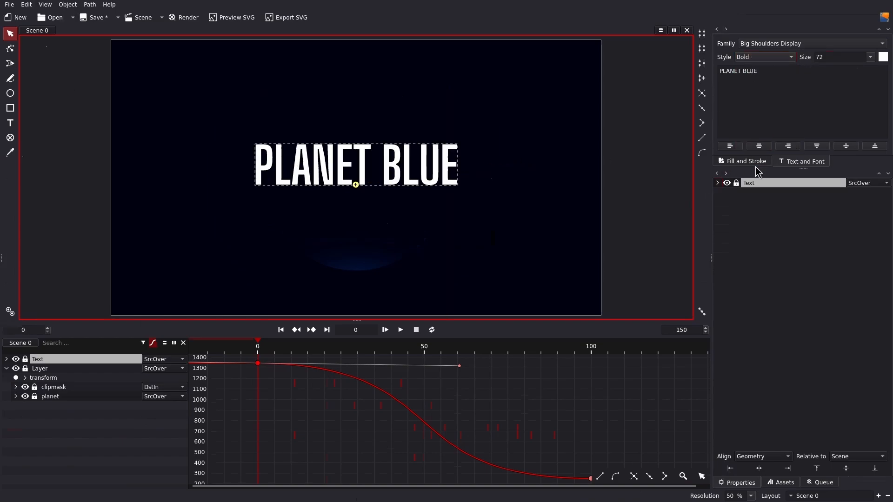
Step: Set the title's flat fill to light blue #8ac2ff, checked at frame 100 over the planet
click(741, 161)
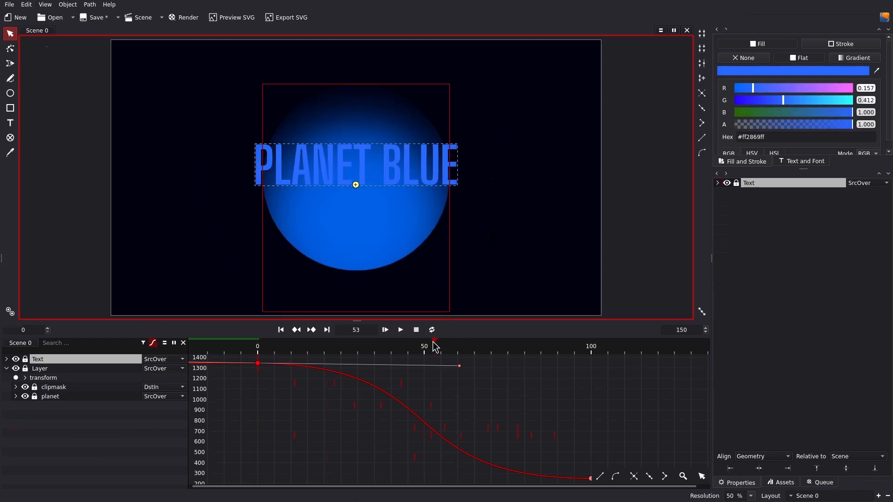
click(591, 346)
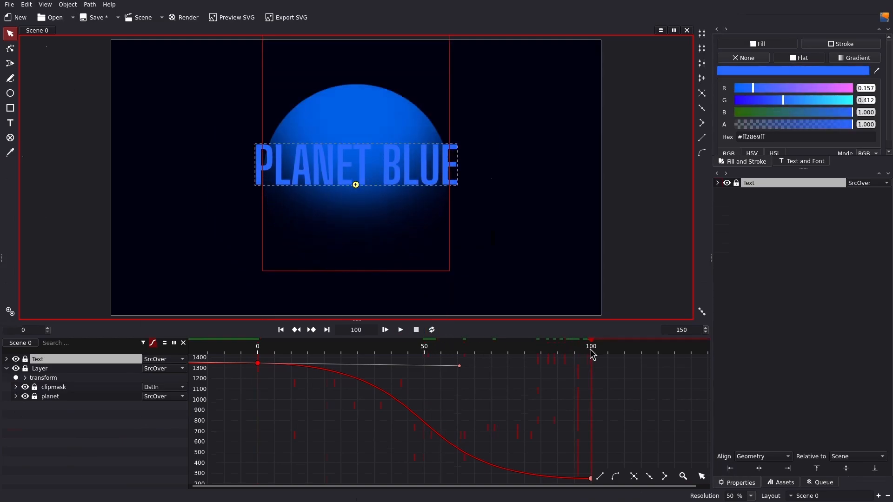
click(591, 346)
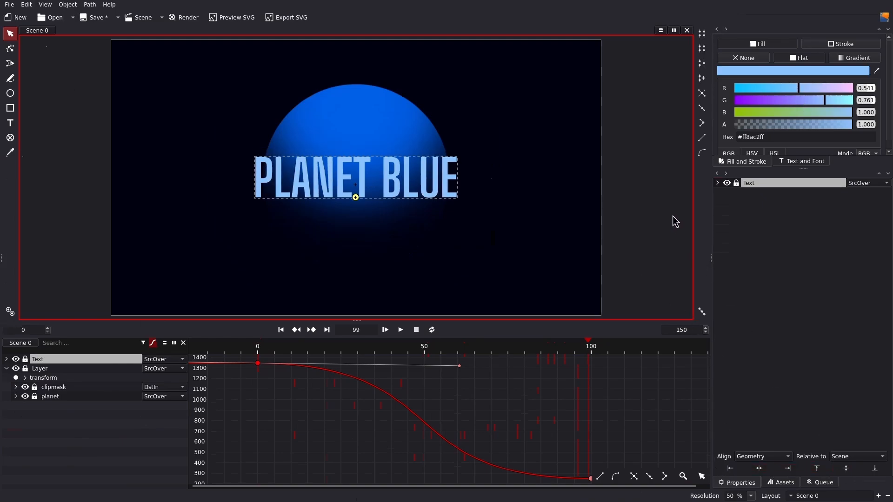
click(257, 346)
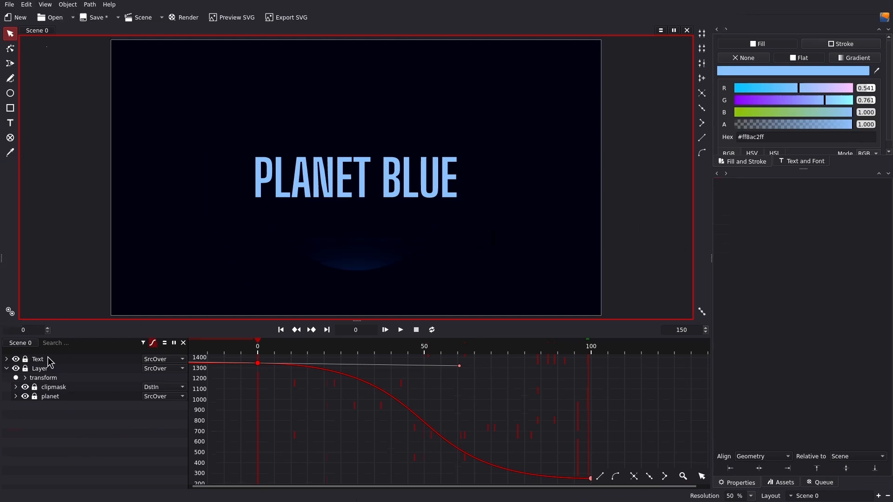
Step: Keyframe the title's opacity from 0 at the start to 100 by frame 100
click(38, 359)
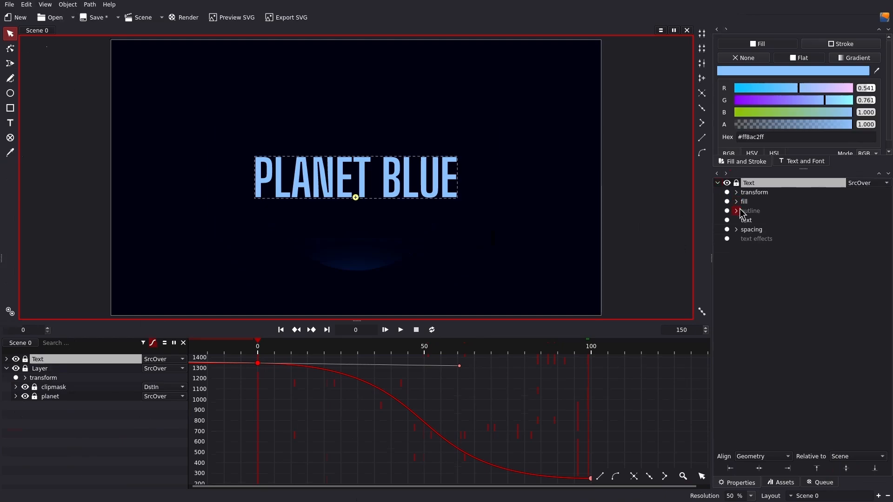
click(736, 192)
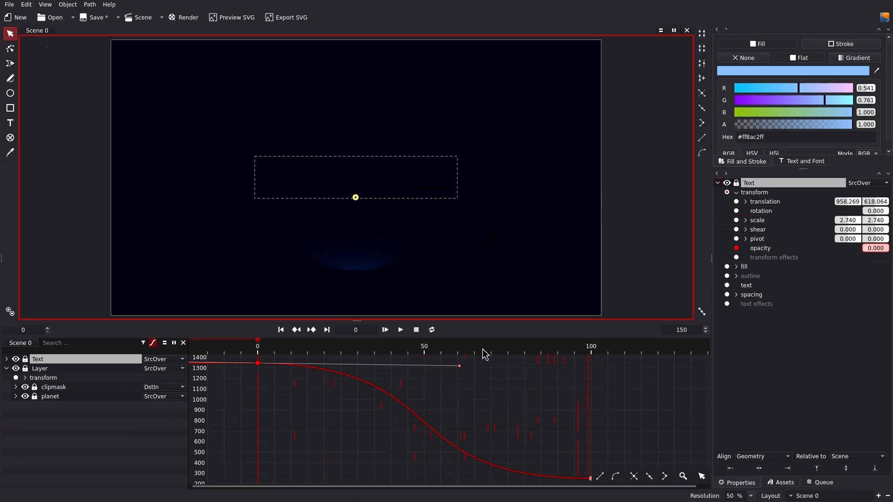
click(474, 340)
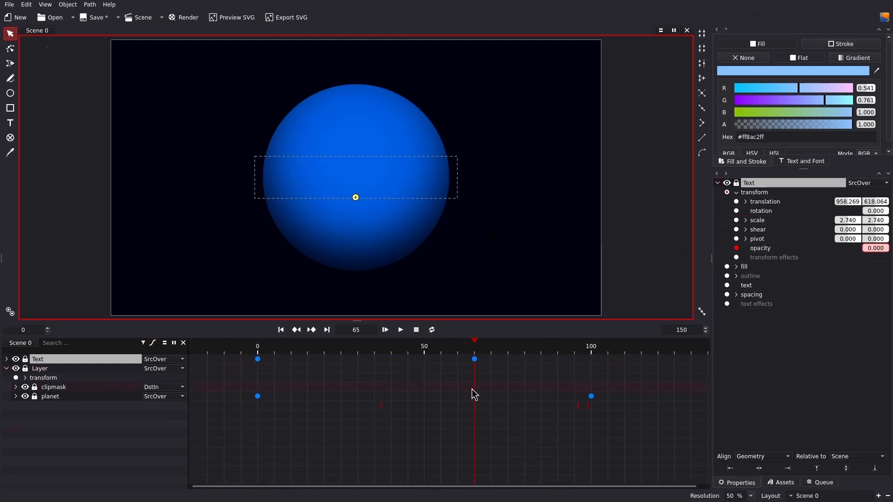
click(591, 346)
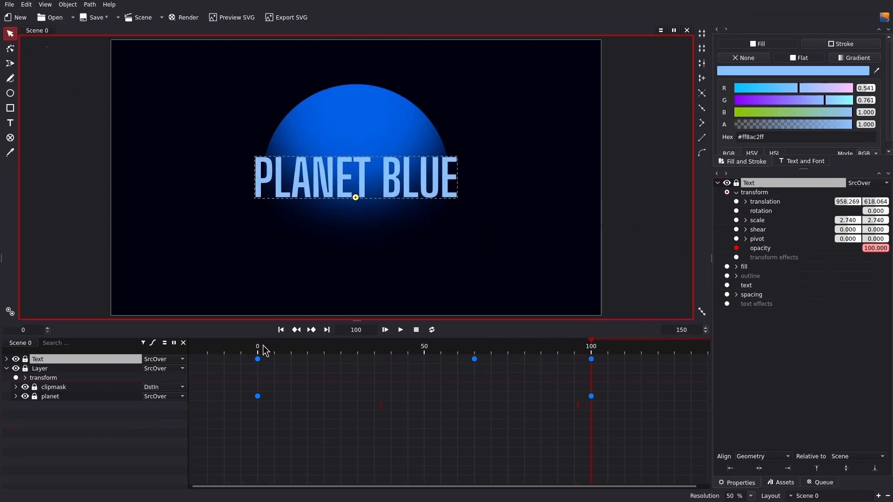
click(257, 346)
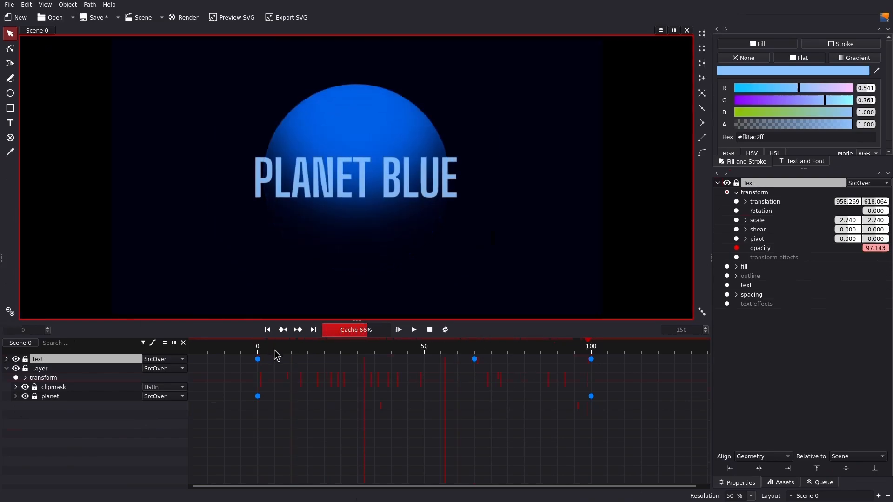
Step: Preview the fade-in, stop at the first frame and expand the title's animated properties
click(414, 329)
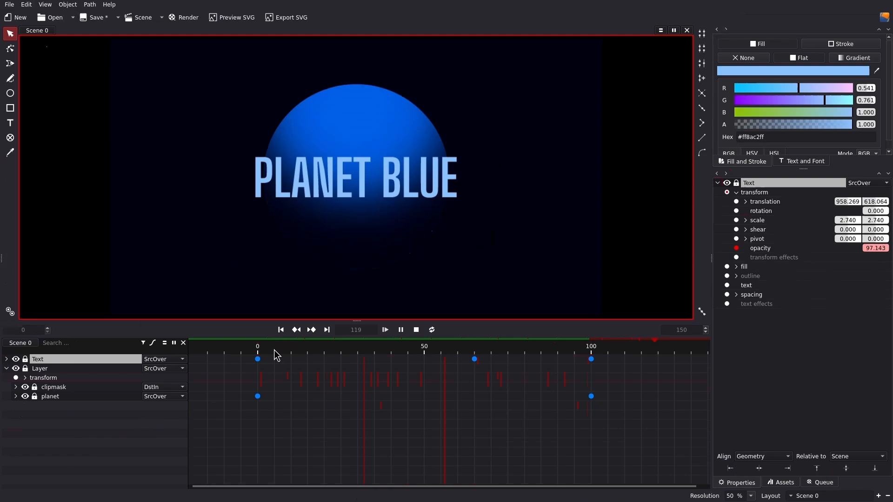
click(280, 330)
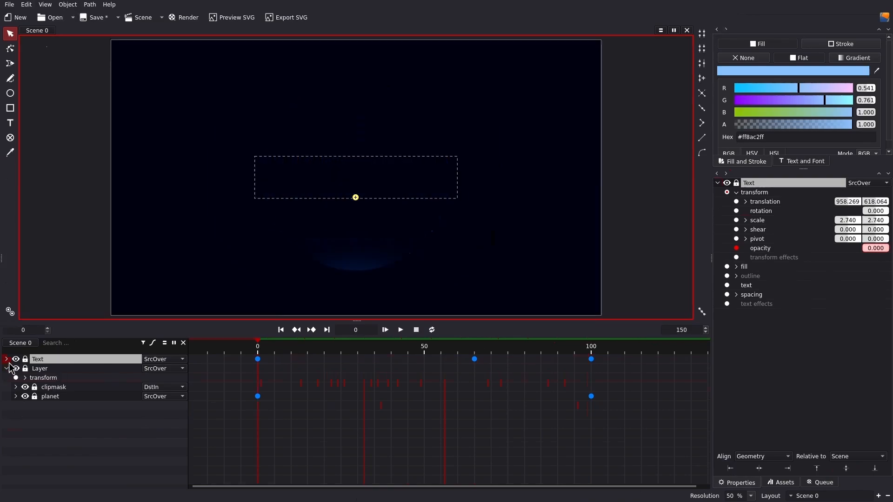
click(6, 368)
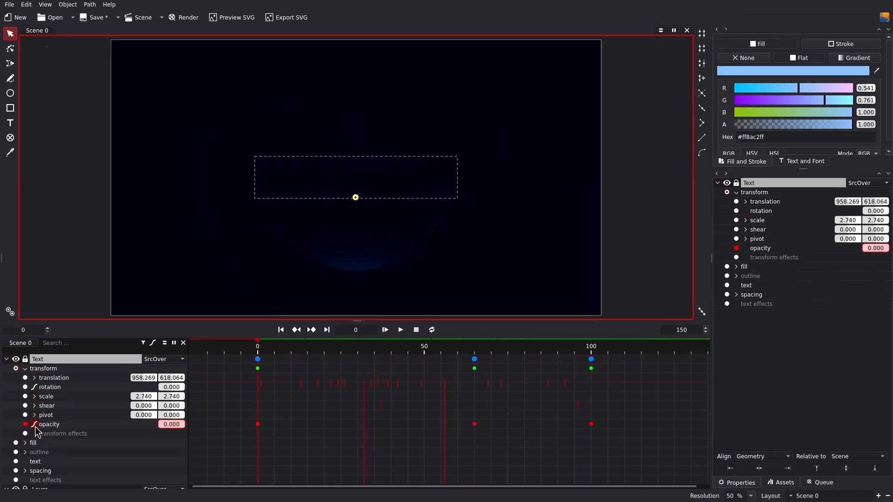
Step: Smooth the start opacity key in the graph editor so the fade eases in, then collapse the layer
click(151, 343)
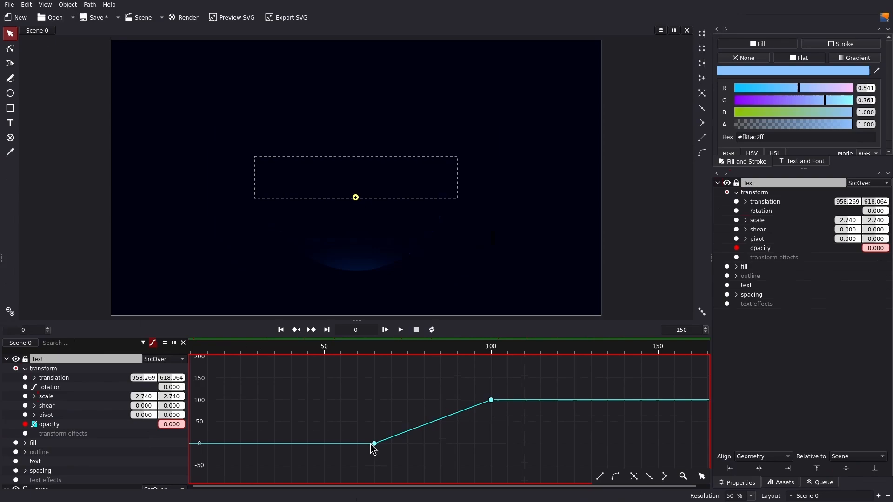
click(632, 476)
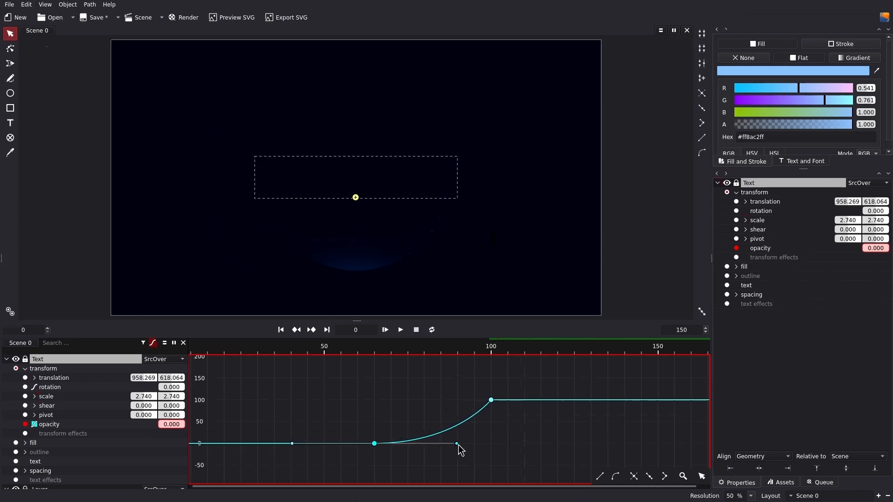
click(399, 330)
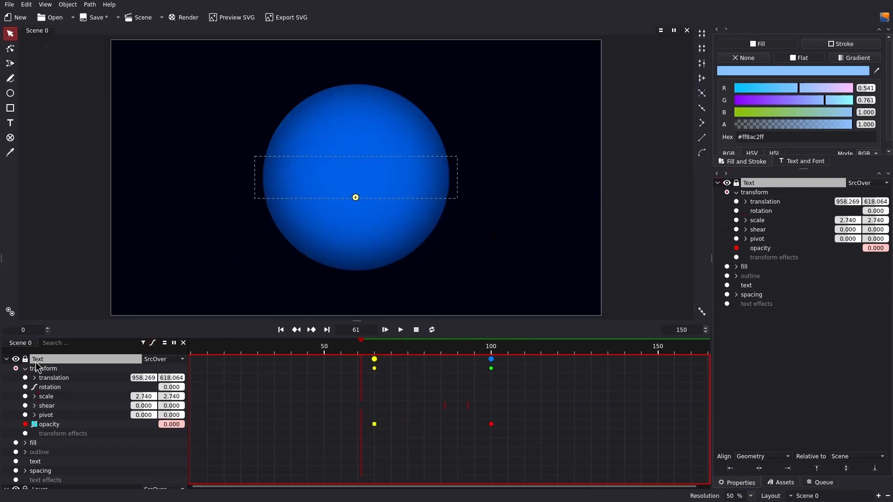
click(6, 359)
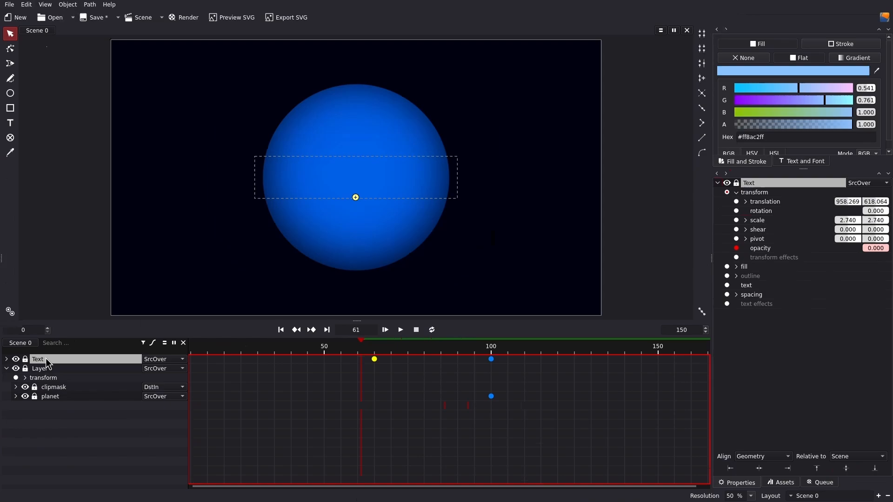
Step: Duplicate the title layer and change the copy's wording to PRODUCTIONS
right_click(37, 359)
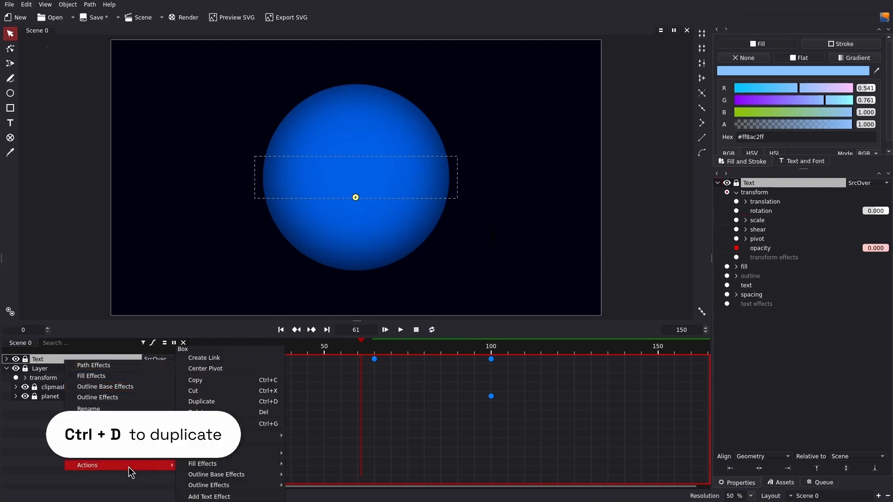
click(201, 402)
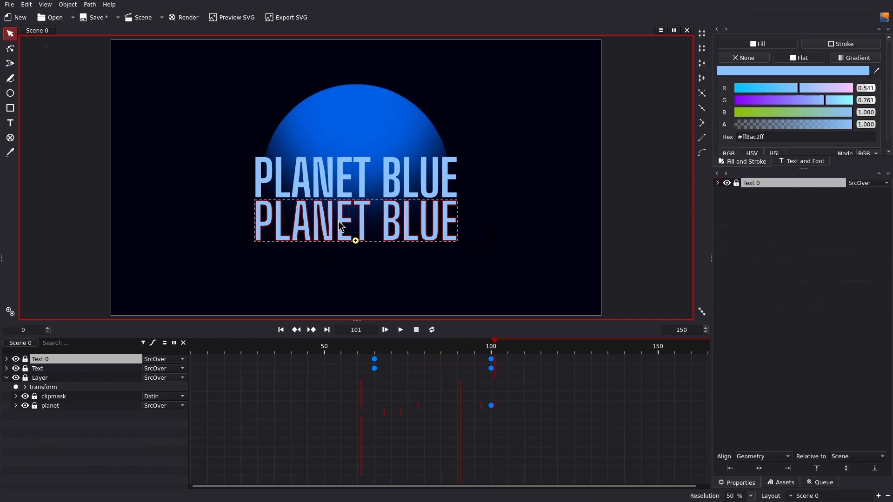
double_click(354, 222)
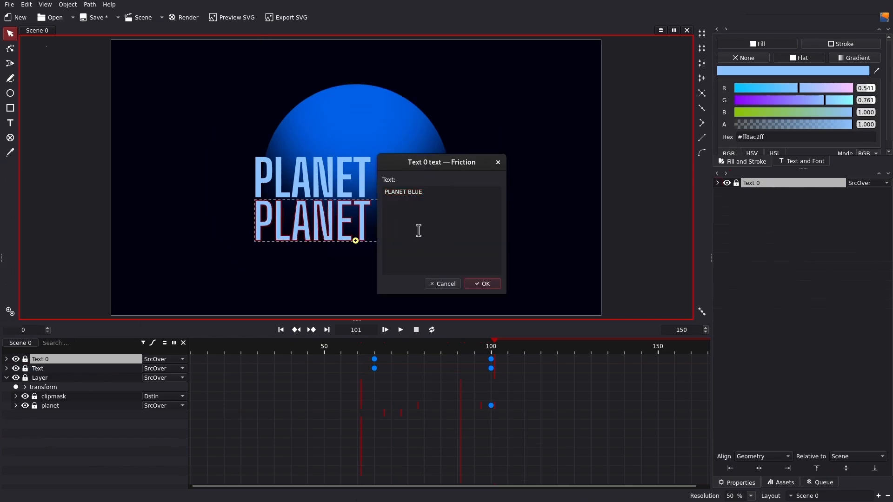
text(PRODUC)
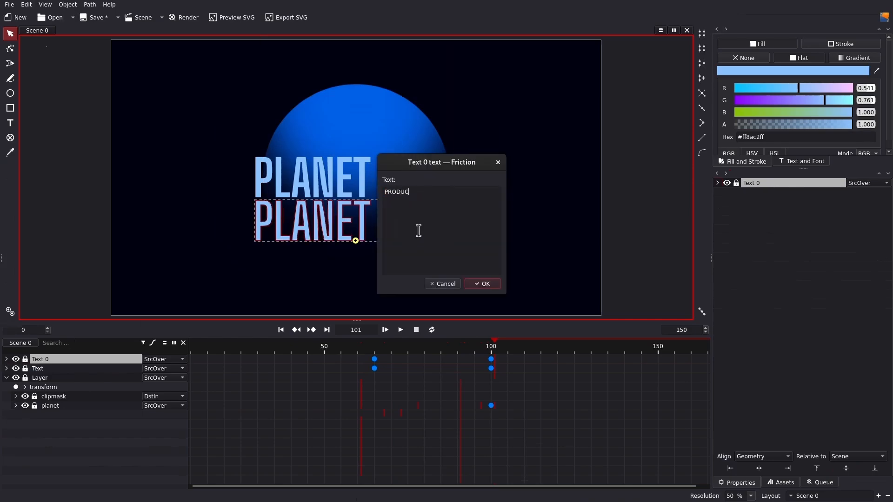
click(482, 283)
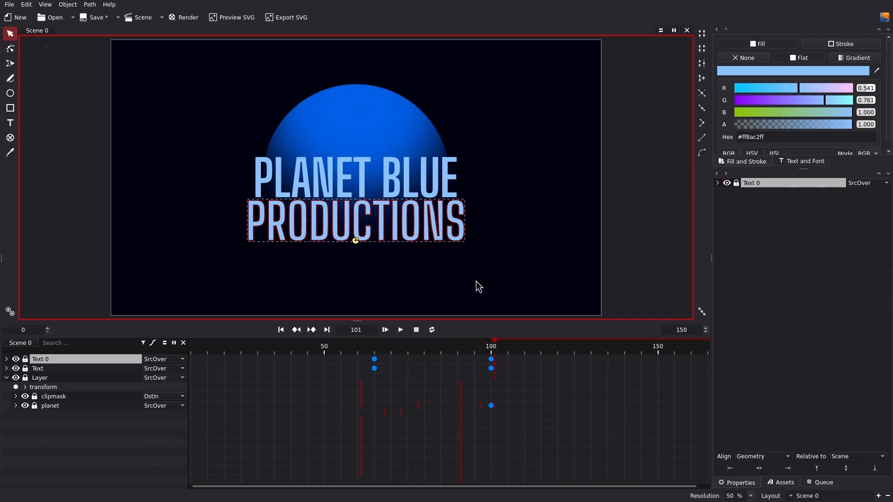
mouse_move(306, 223)
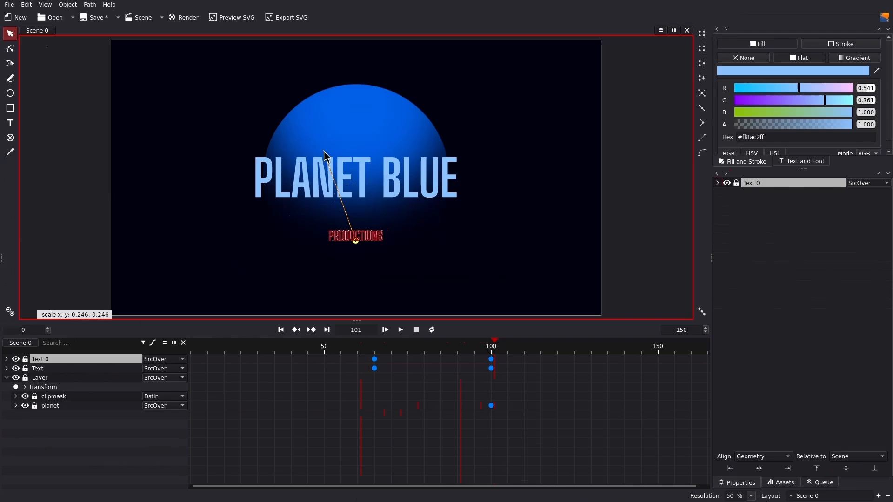
Step: Set PRODUCTIONS to Archivo Medium with letter spacing 1.130
click(806, 160)
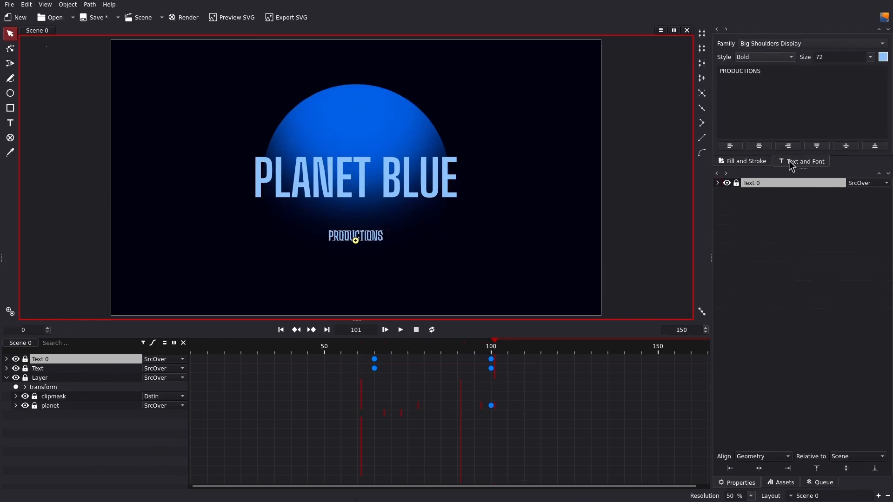
click(811, 44)
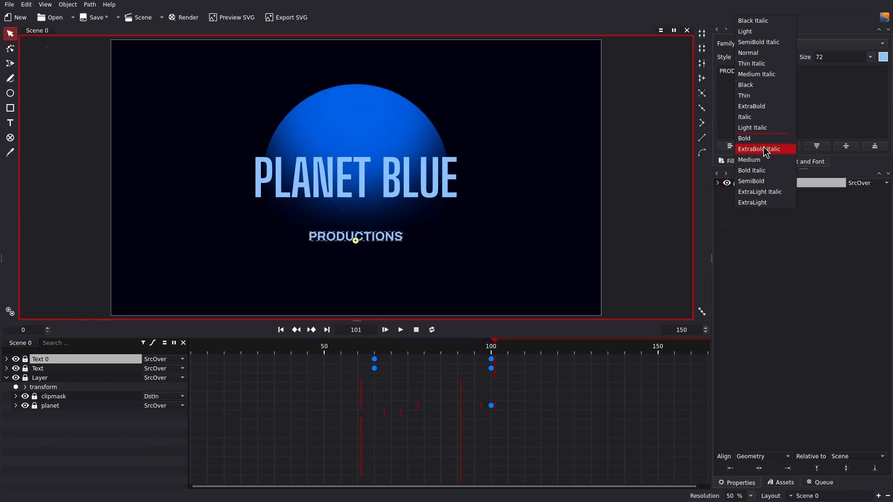
click(748, 159)
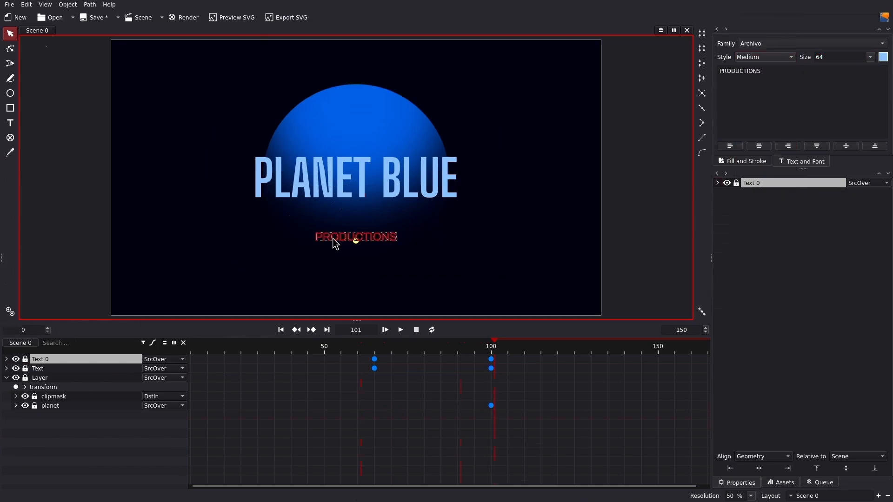
click(717, 182)
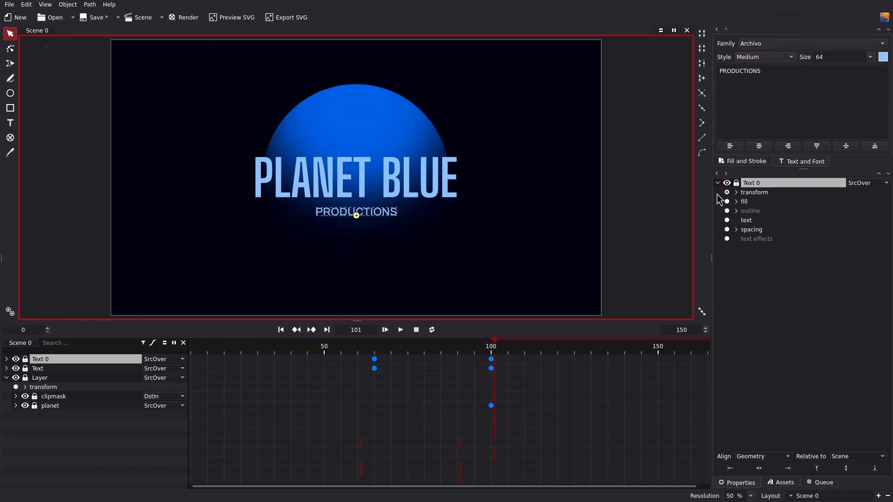
click(736, 229)
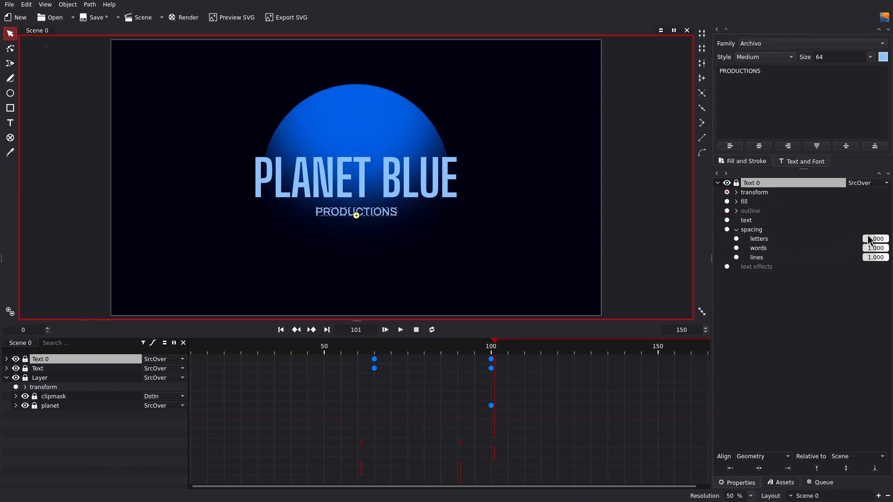
text(1.130)
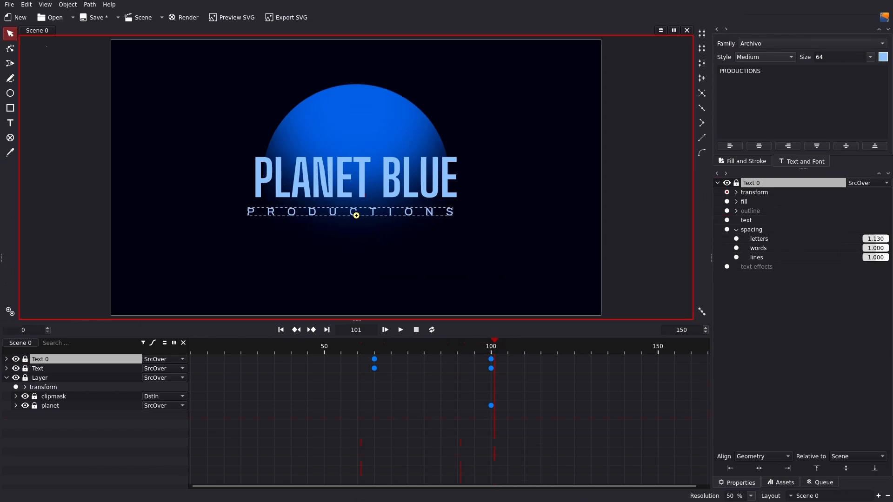
Step: Rewind and play back the whole animation, then stop at the first frame
click(876, 238)
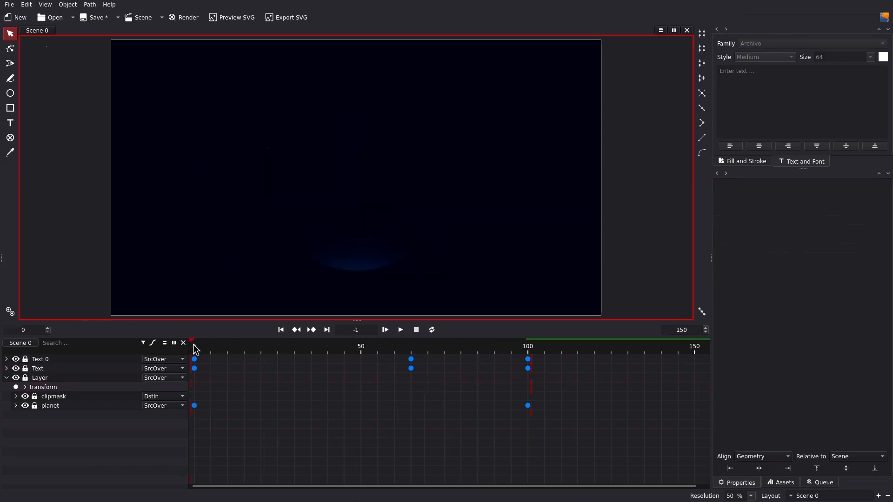
click(399, 329)
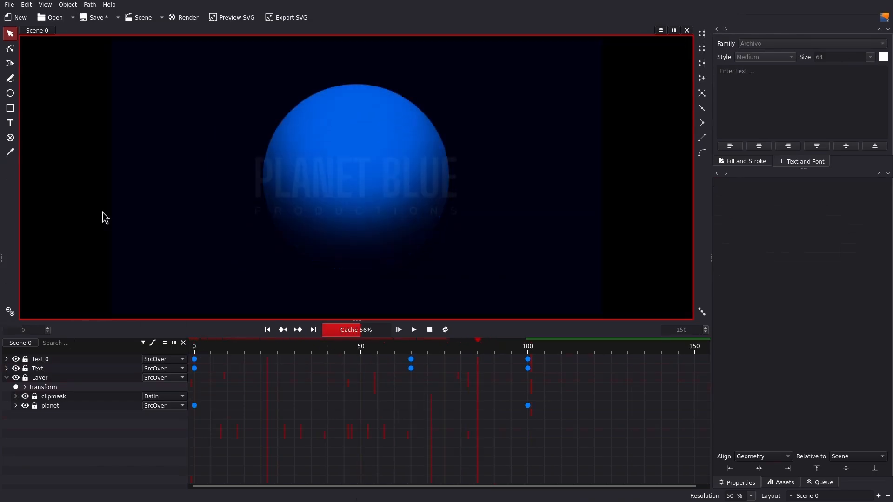
click(413, 329)
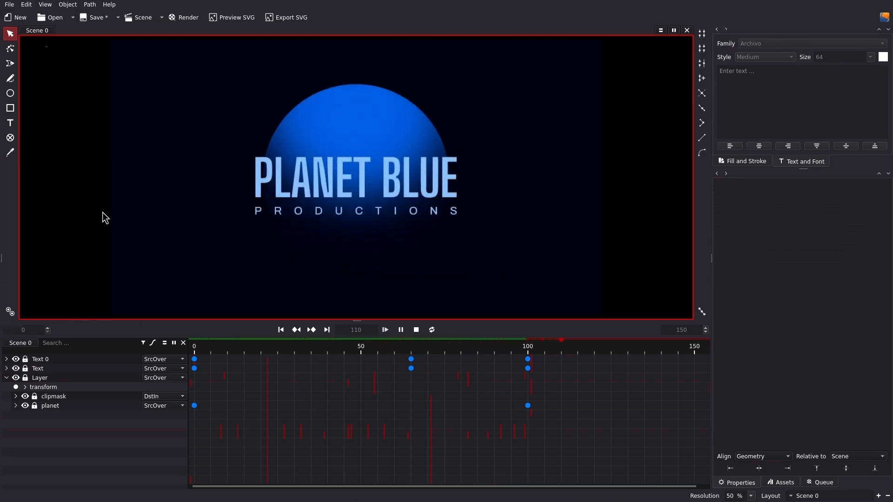
click(183, 17)
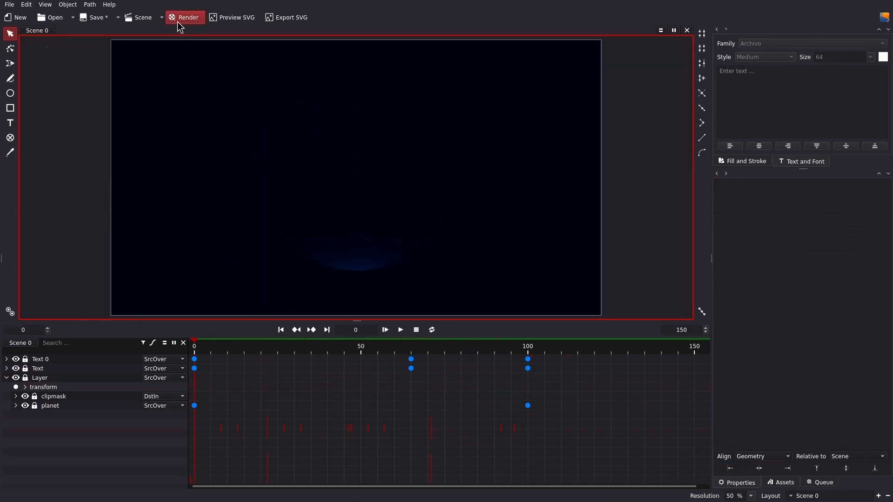
Step: Add the scene to the render queue at full 1920×1080 resolution
click(184, 16)
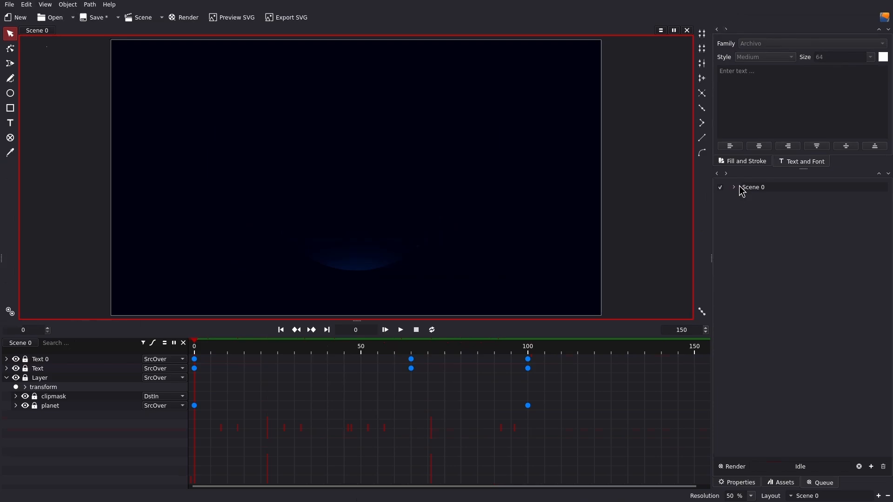
click(184, 17)
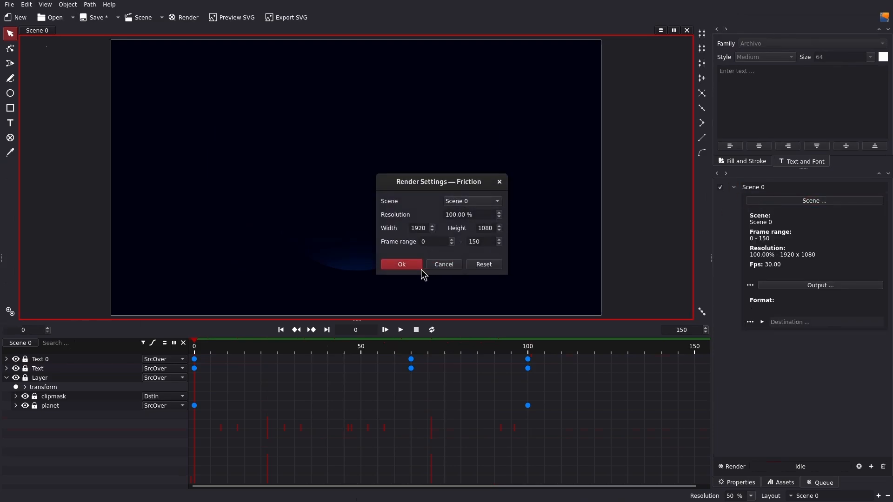
click(401, 264)
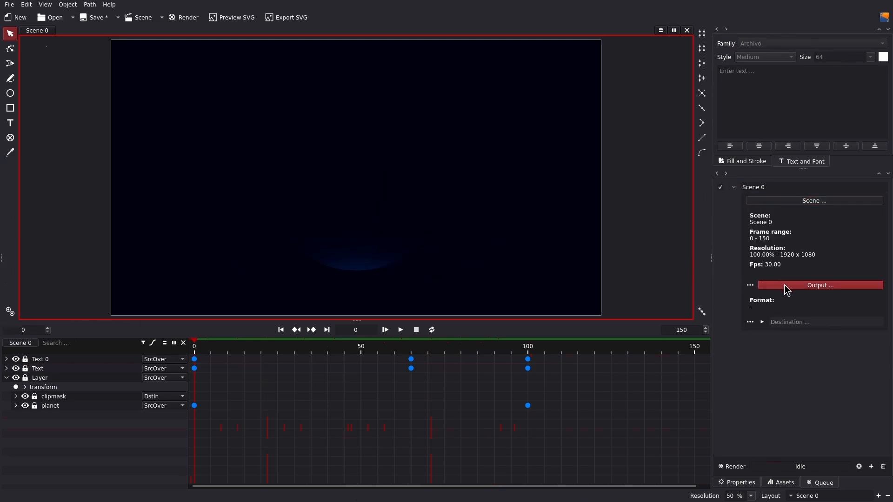
Step: Set the output format to MP4 (MPEG-4 Part 14) with H.264 targeting FINAL.mp4
click(819, 284)
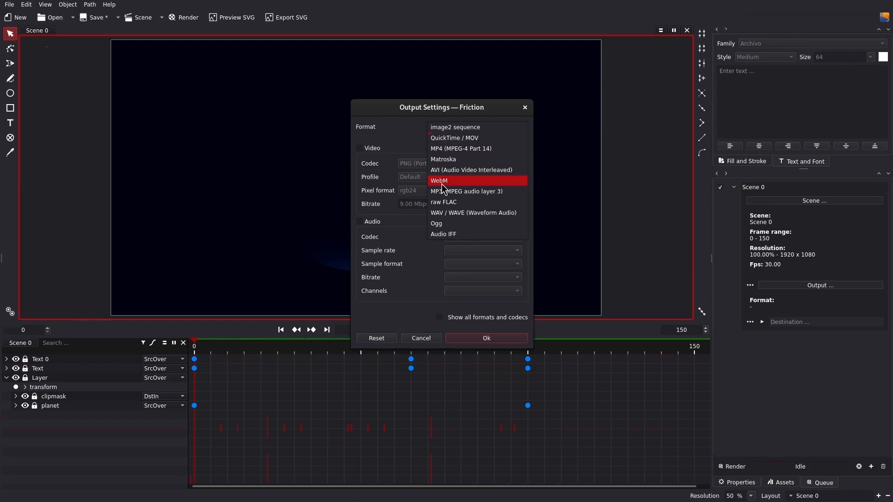
click(460, 148)
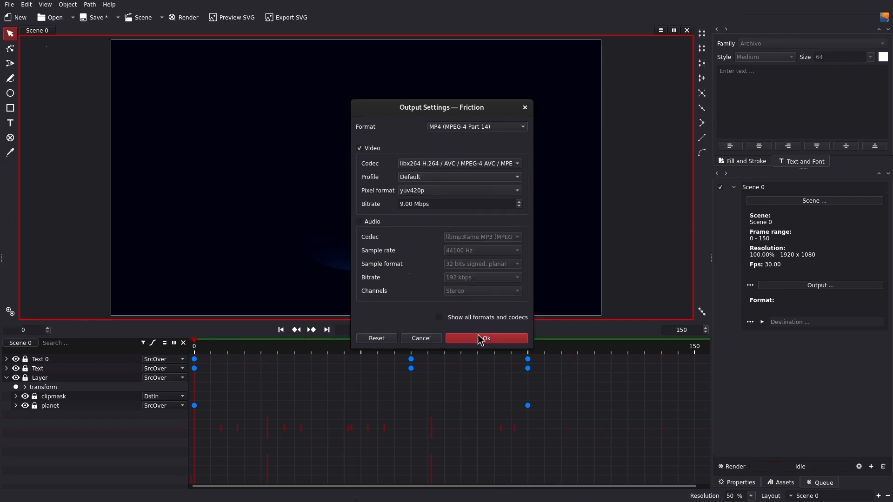
click(485, 337)
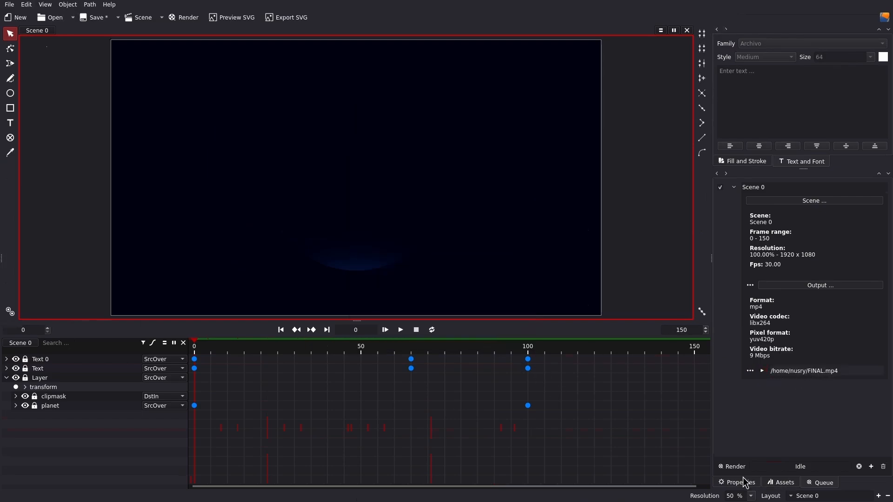